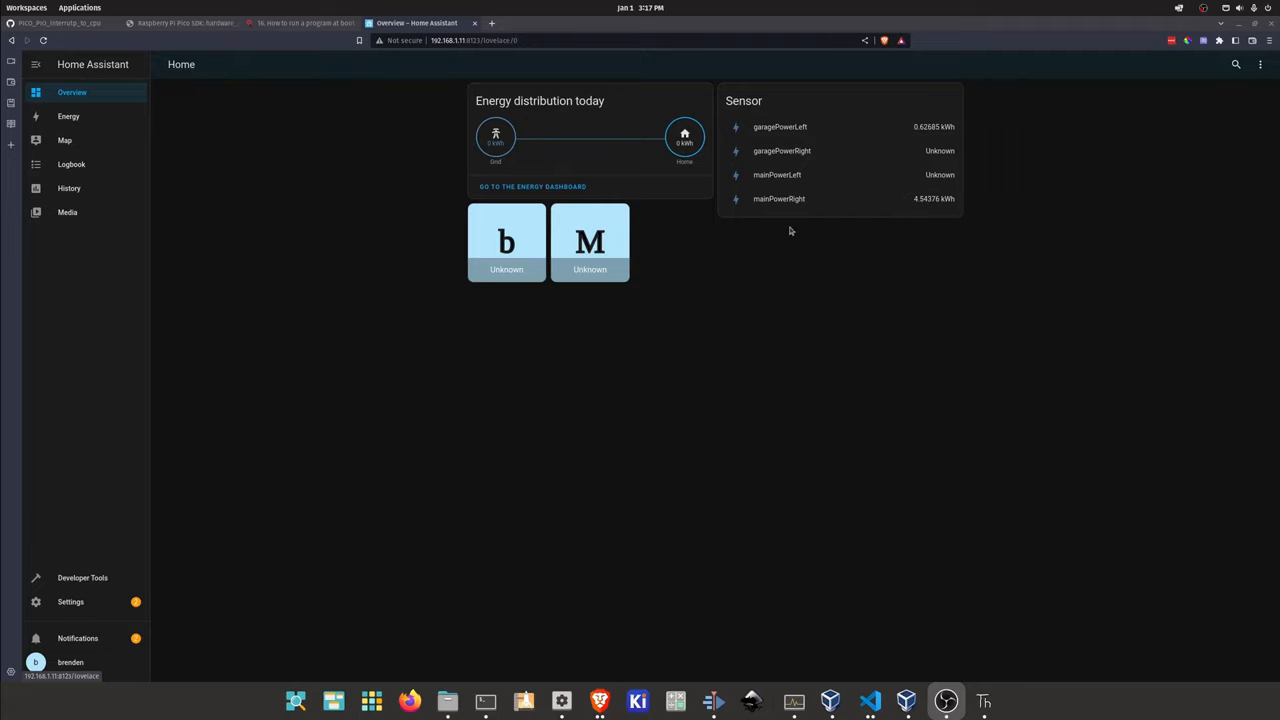
mouse_move(820, 144)
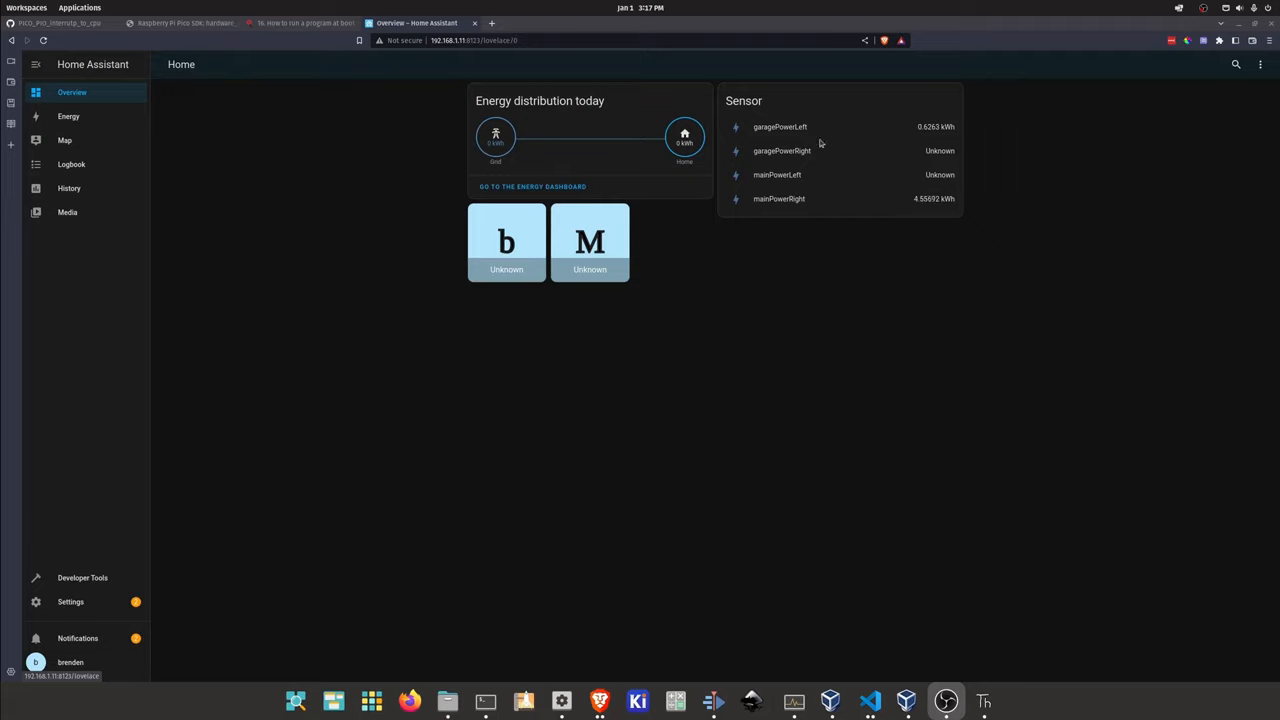
- Review the mainPowerRight sensor's details and full history, then return to the Overview
left_click(780, 198)
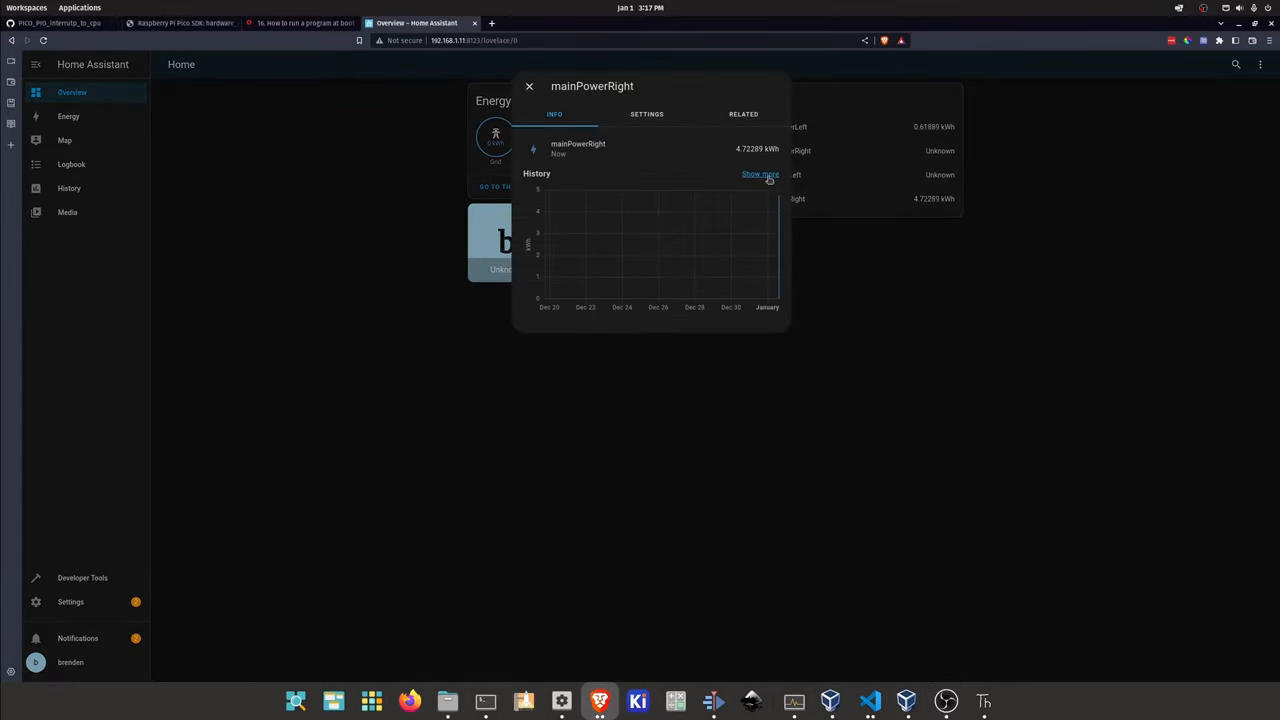
left_click(760, 174)
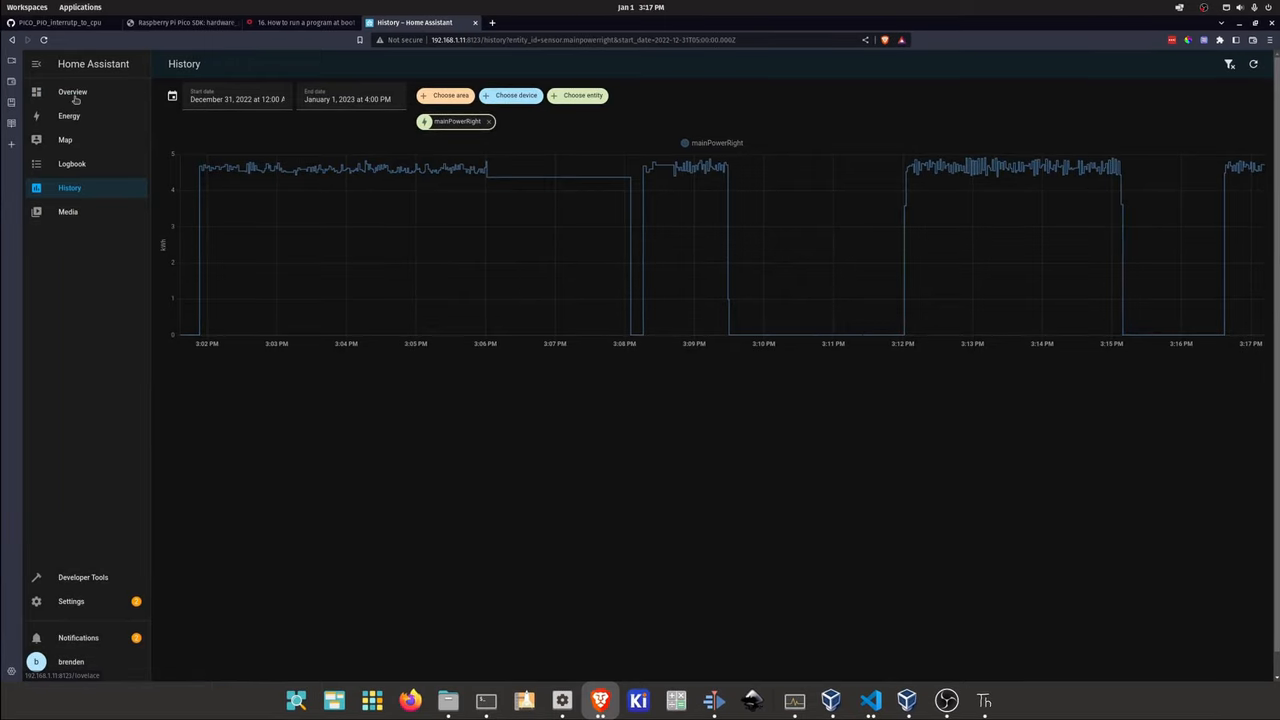
left_click(72, 92)
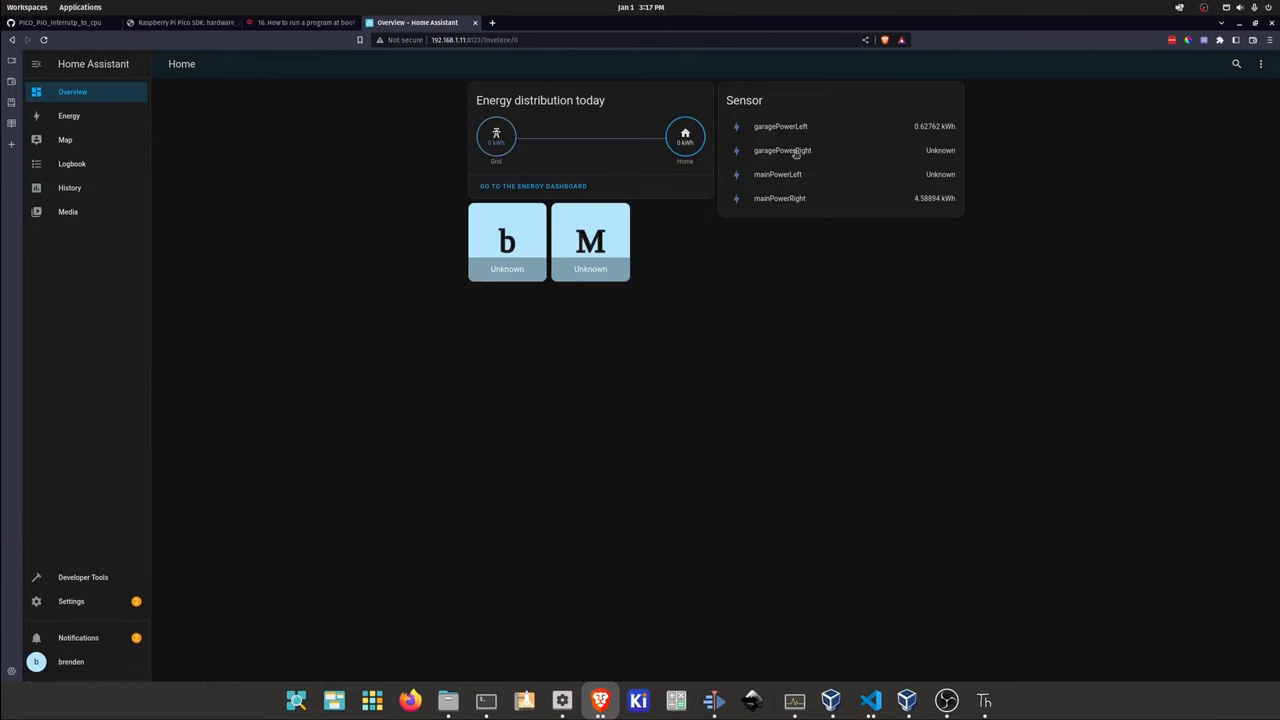
mouse_move(828, 178)
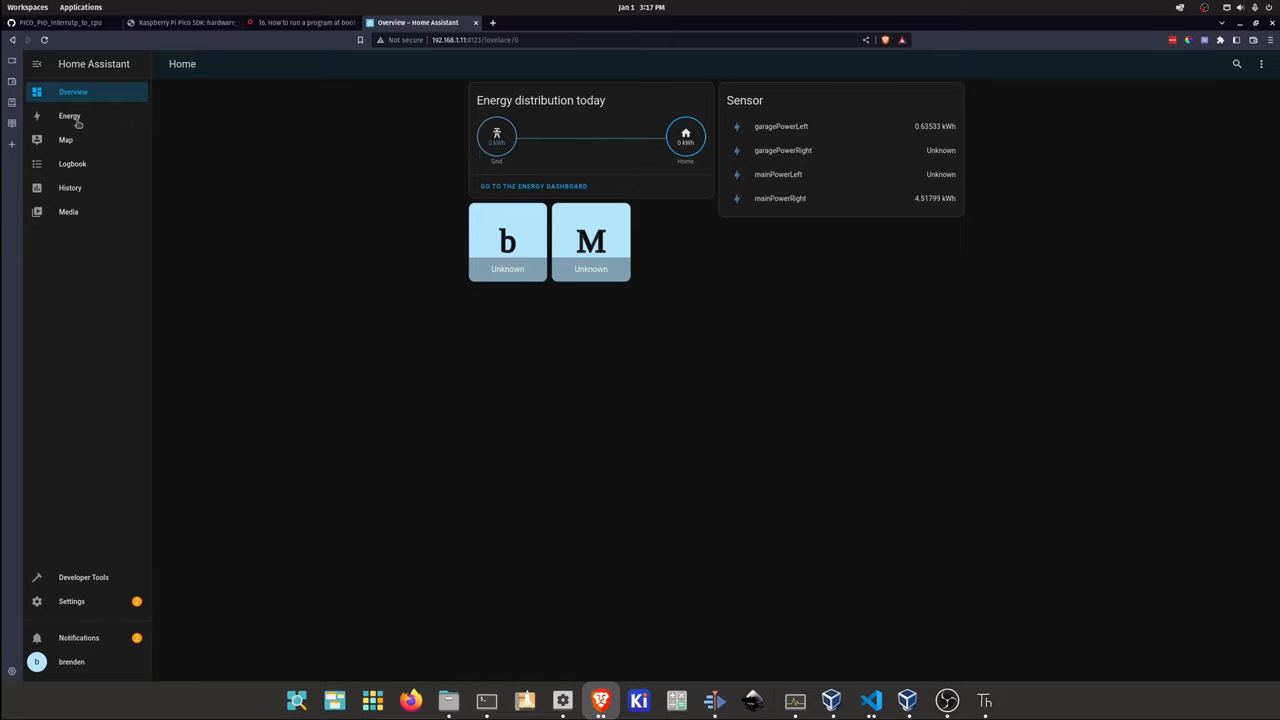
- Show the Energy dashboard for December 18, 2022 by stepping back through earlier days
left_click(68, 116)
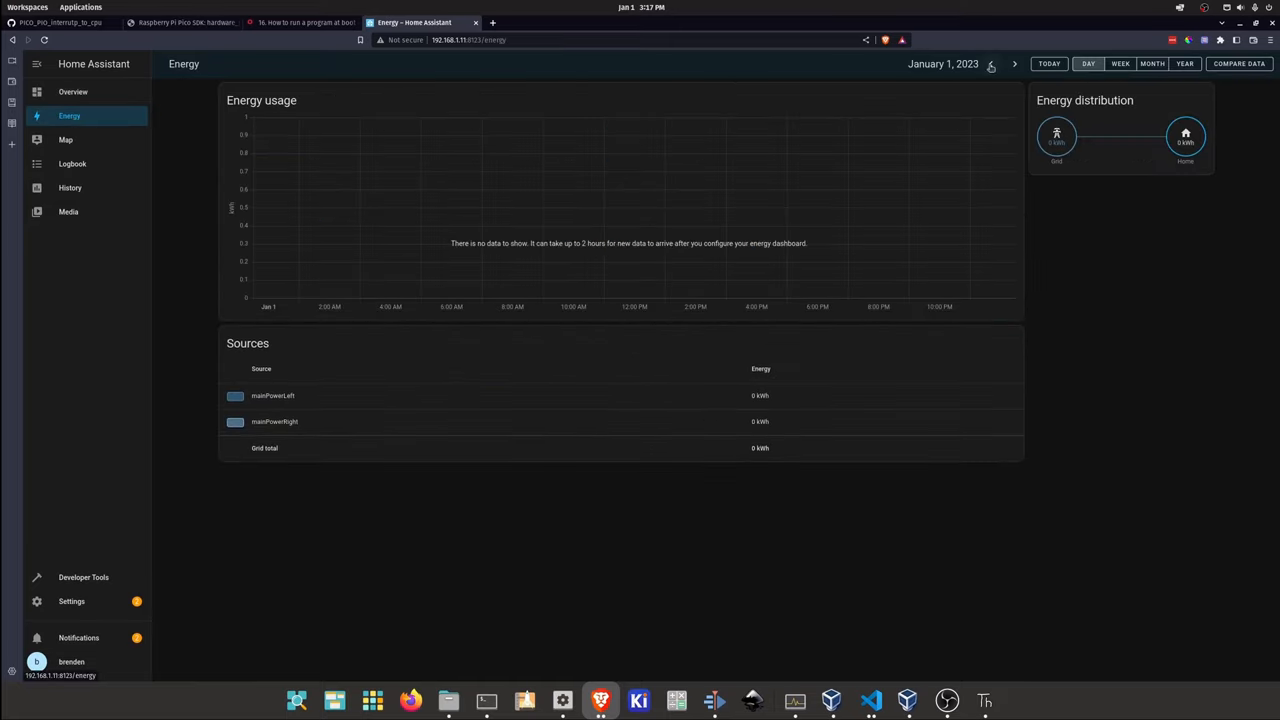
left_click(992, 62)
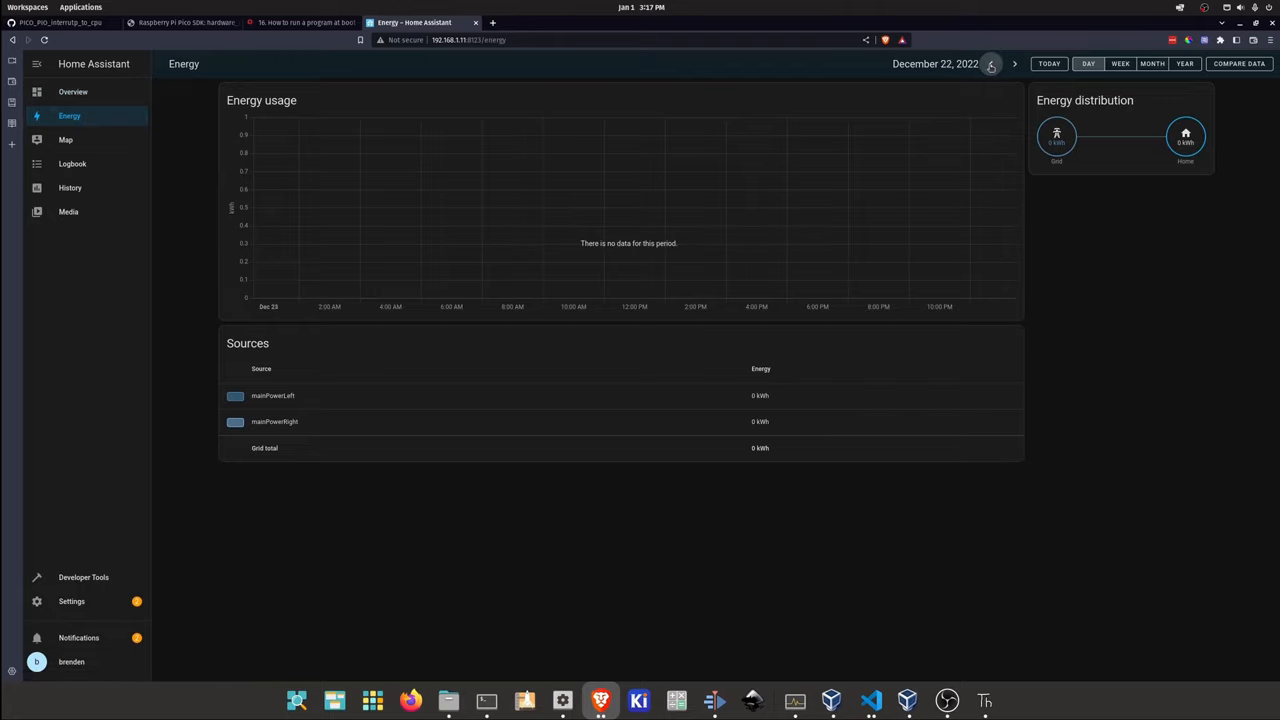
left_click(992, 62)
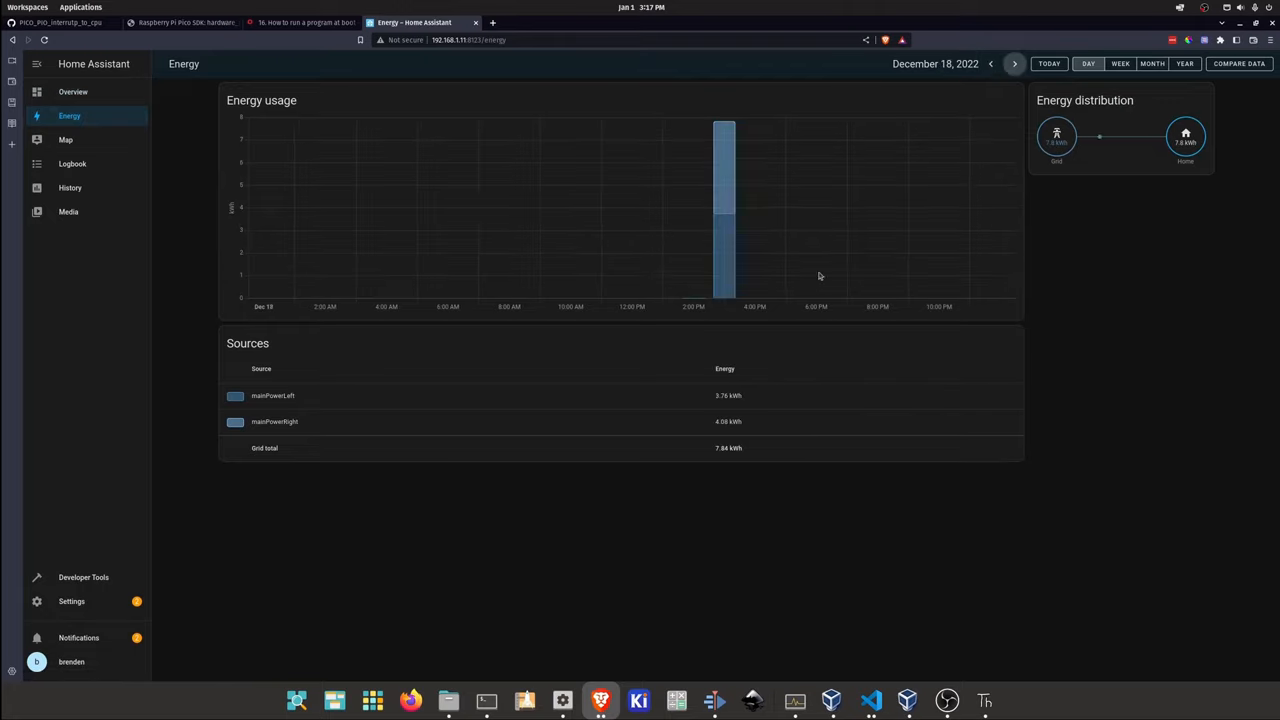
mouse_move(660, 234)
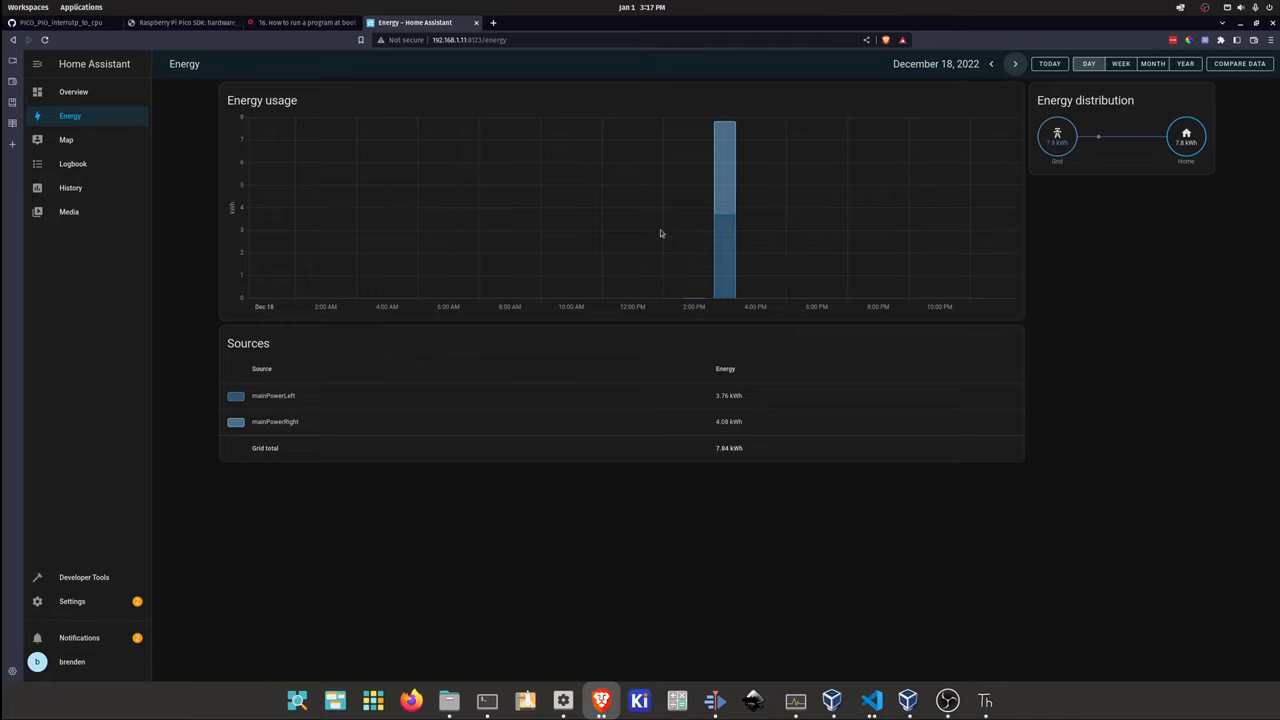
mouse_move(698, 152)
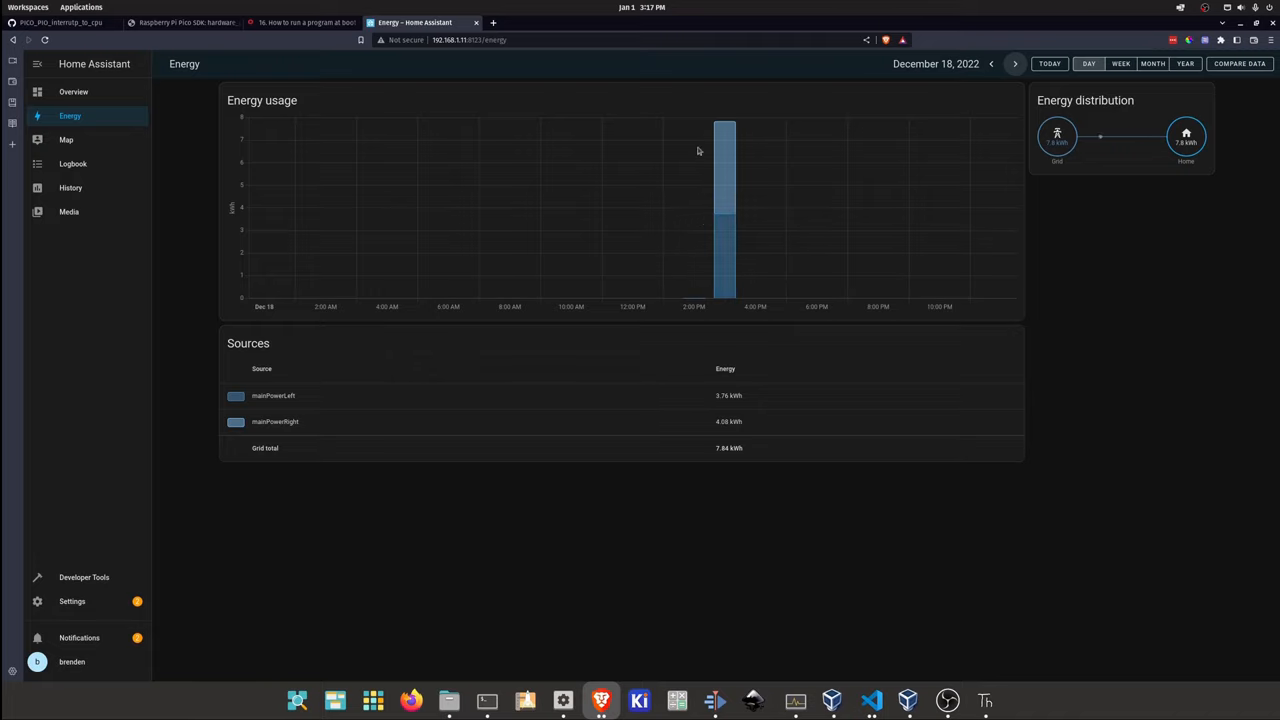
mouse_move(860, 224)
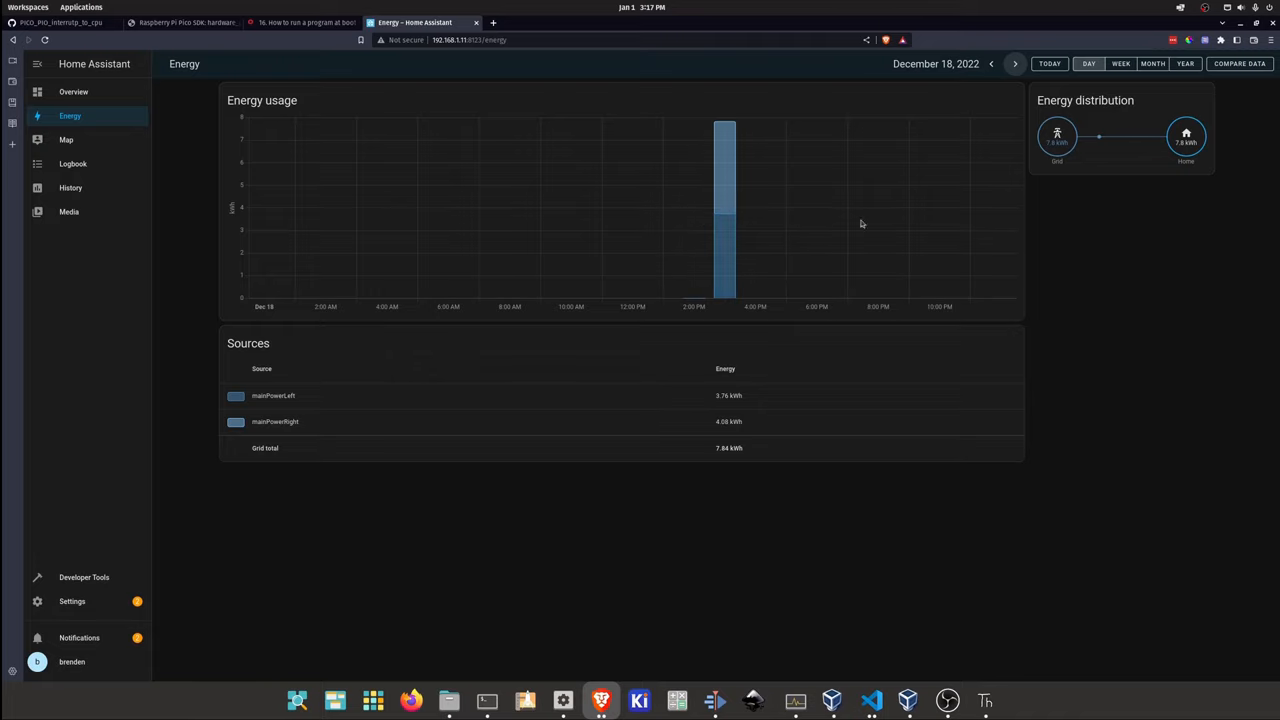
mouse_move(716, 342)
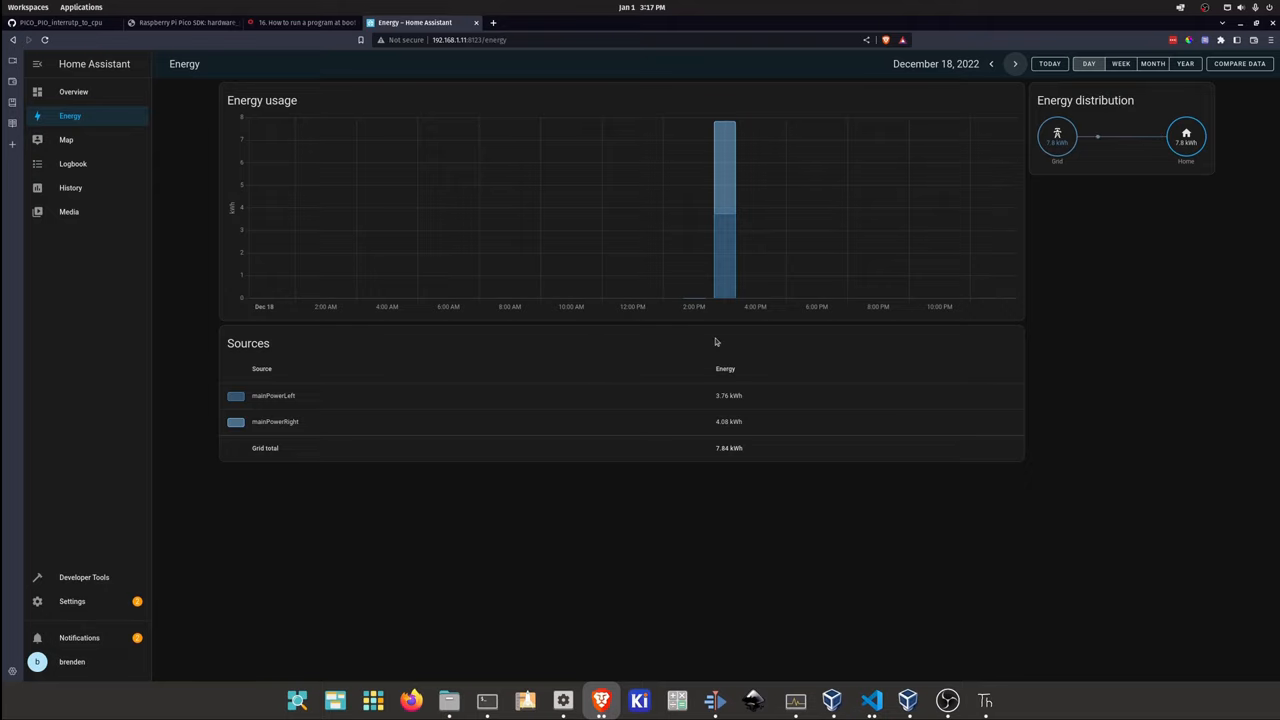
mouse_move(136, 256)
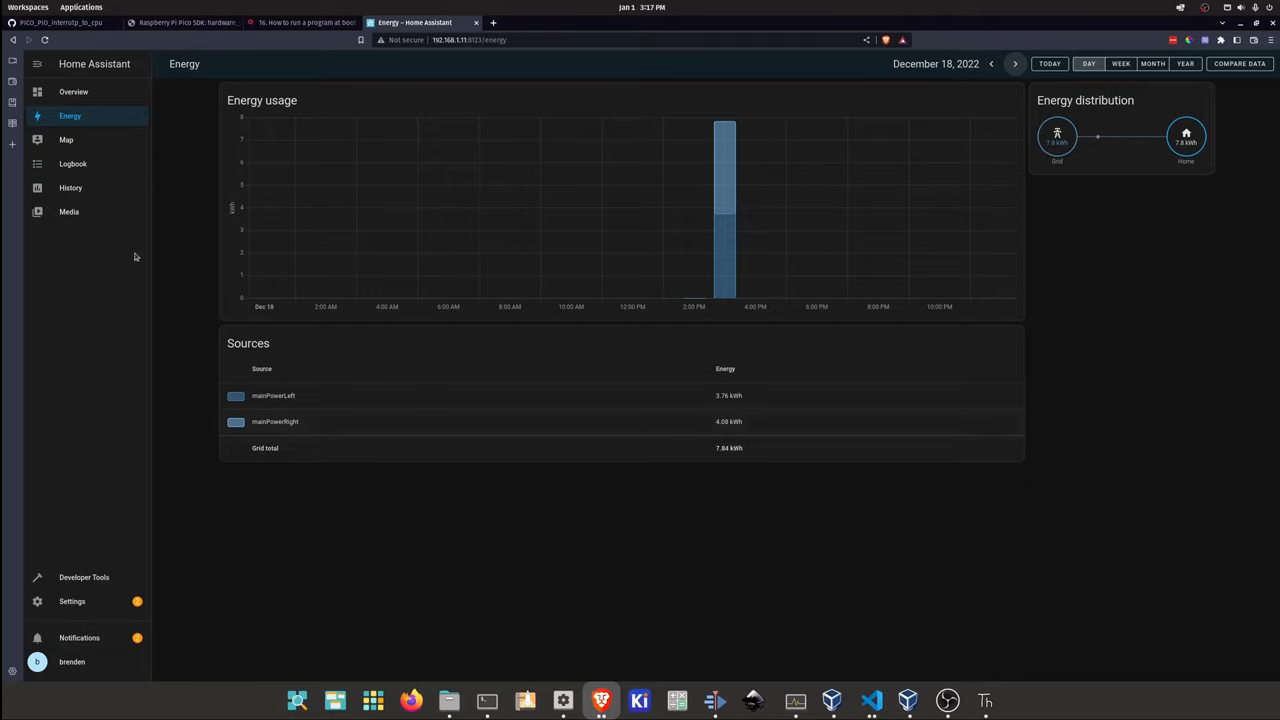
mouse_move(168, 284)
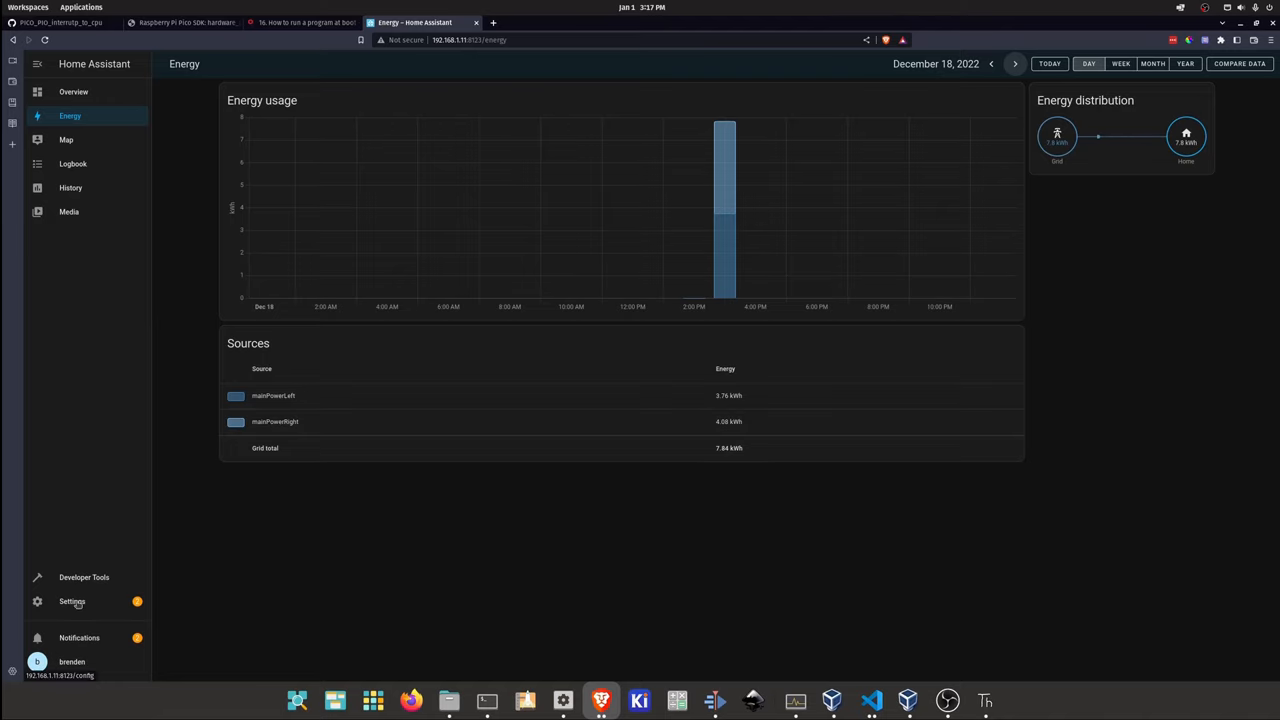
- Go to the Settings area to reach the File editor with configuration.yaml
left_click(72, 600)
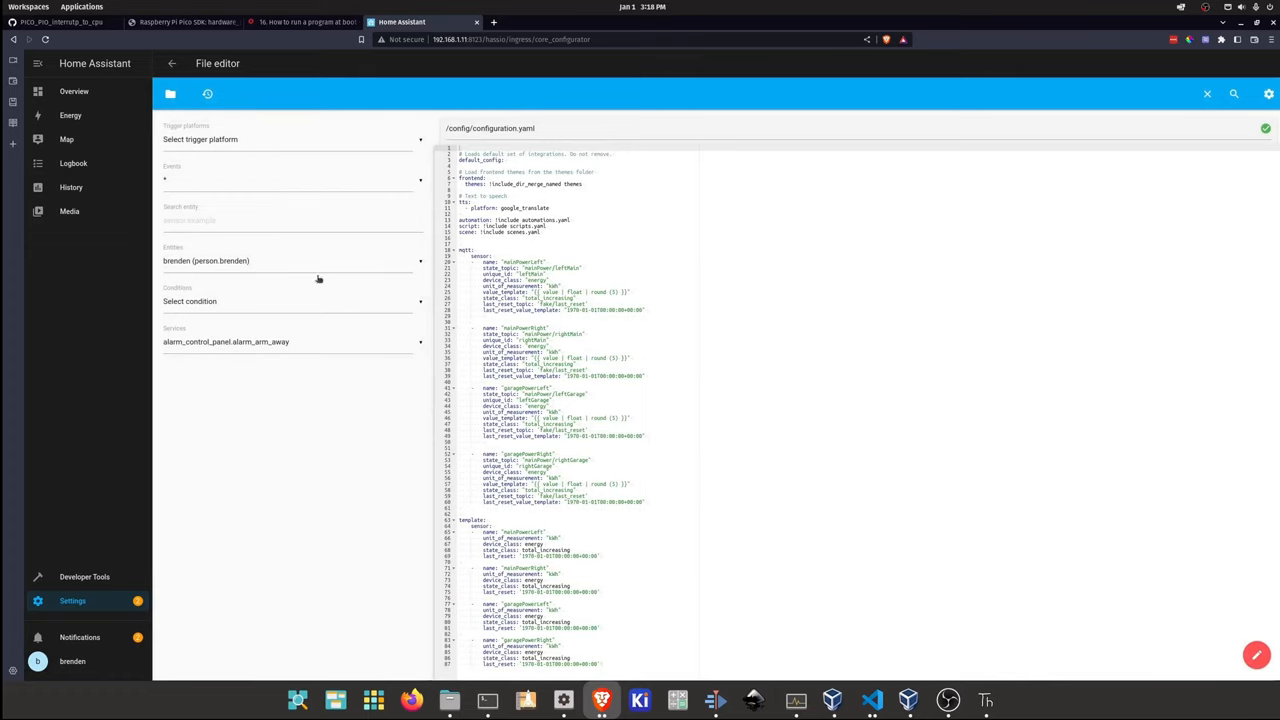
mouse_move(170, 94)
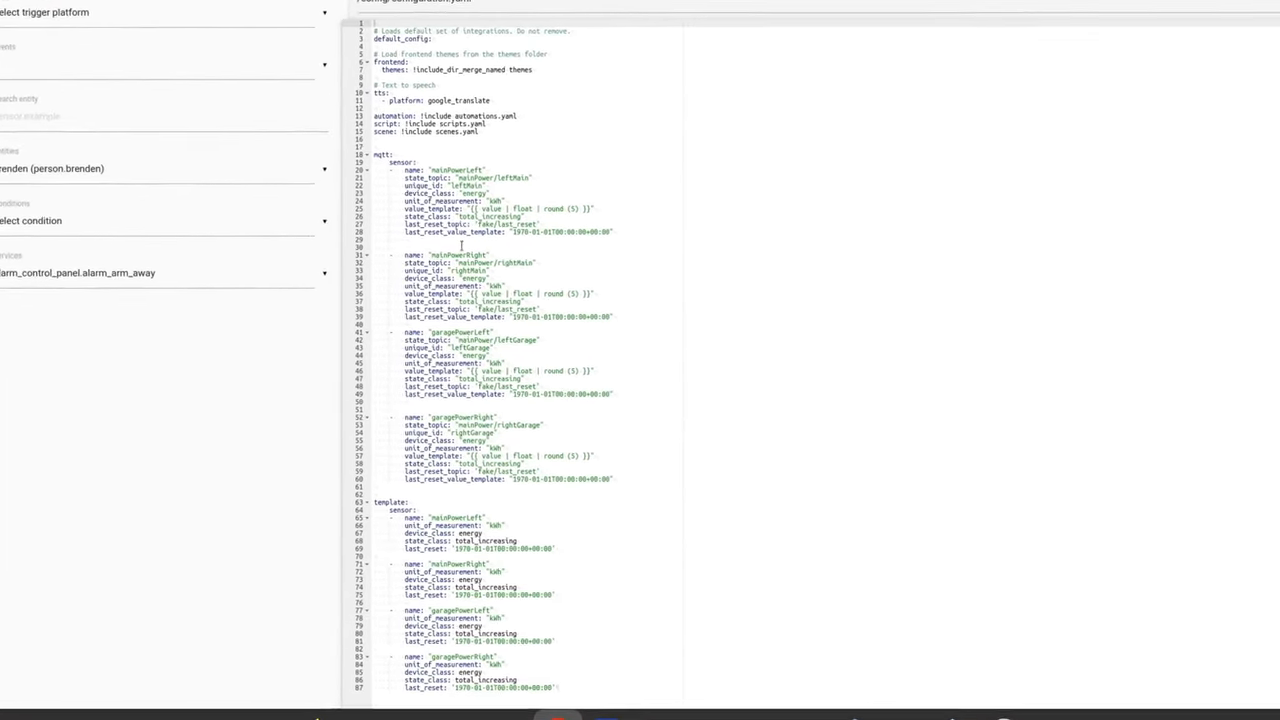
- Review the sensor and template definitions in configuration.yaml, then return to the Settings overview
scroll("down", 3)
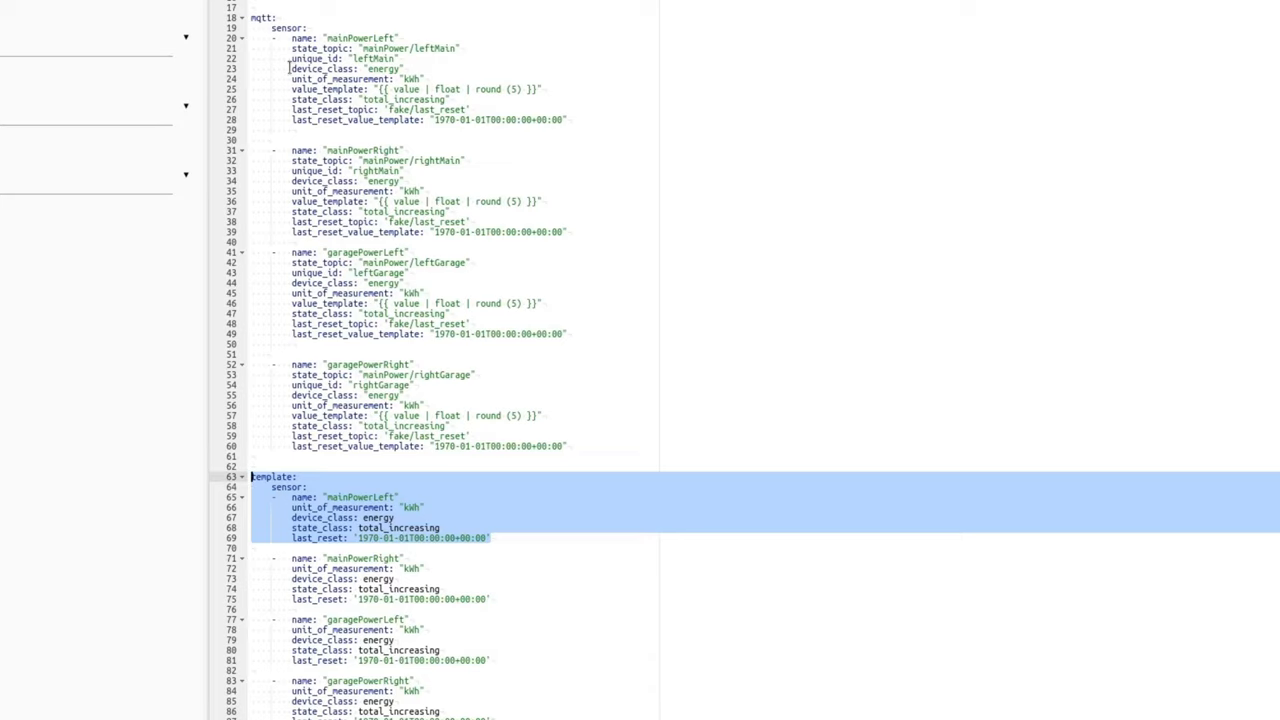
left_click(404, 68)
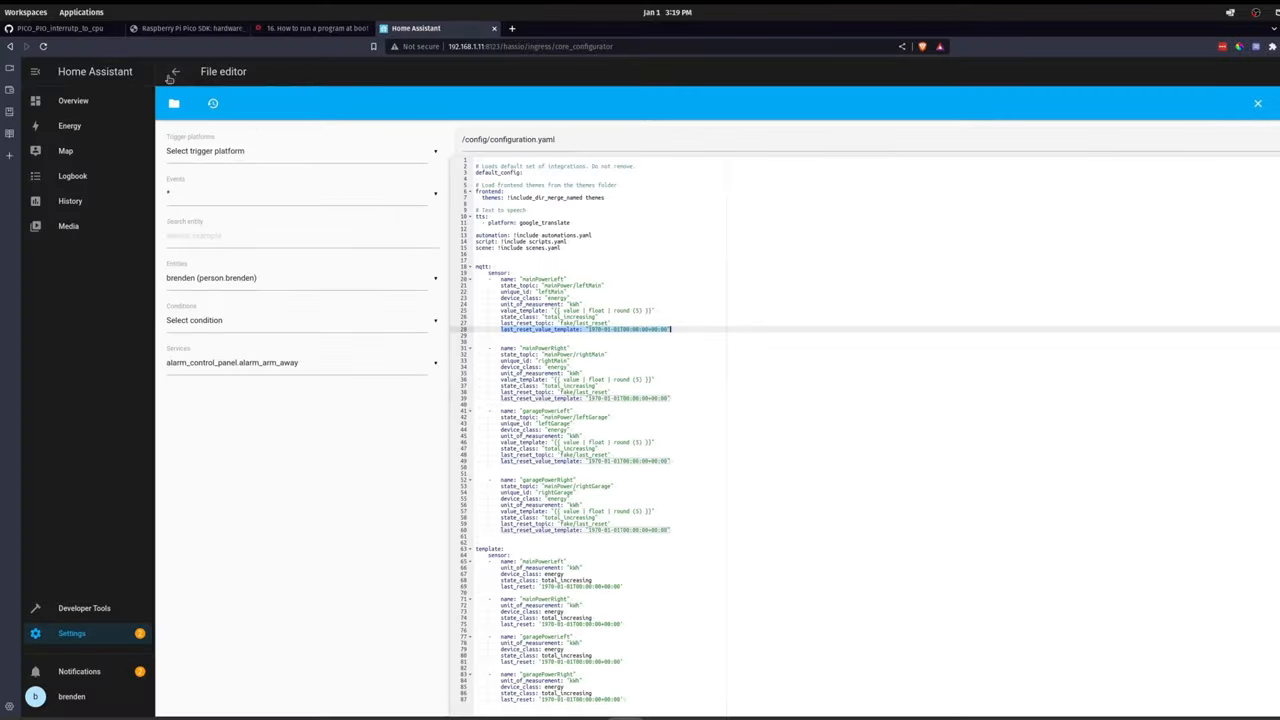
left_click(176, 72)
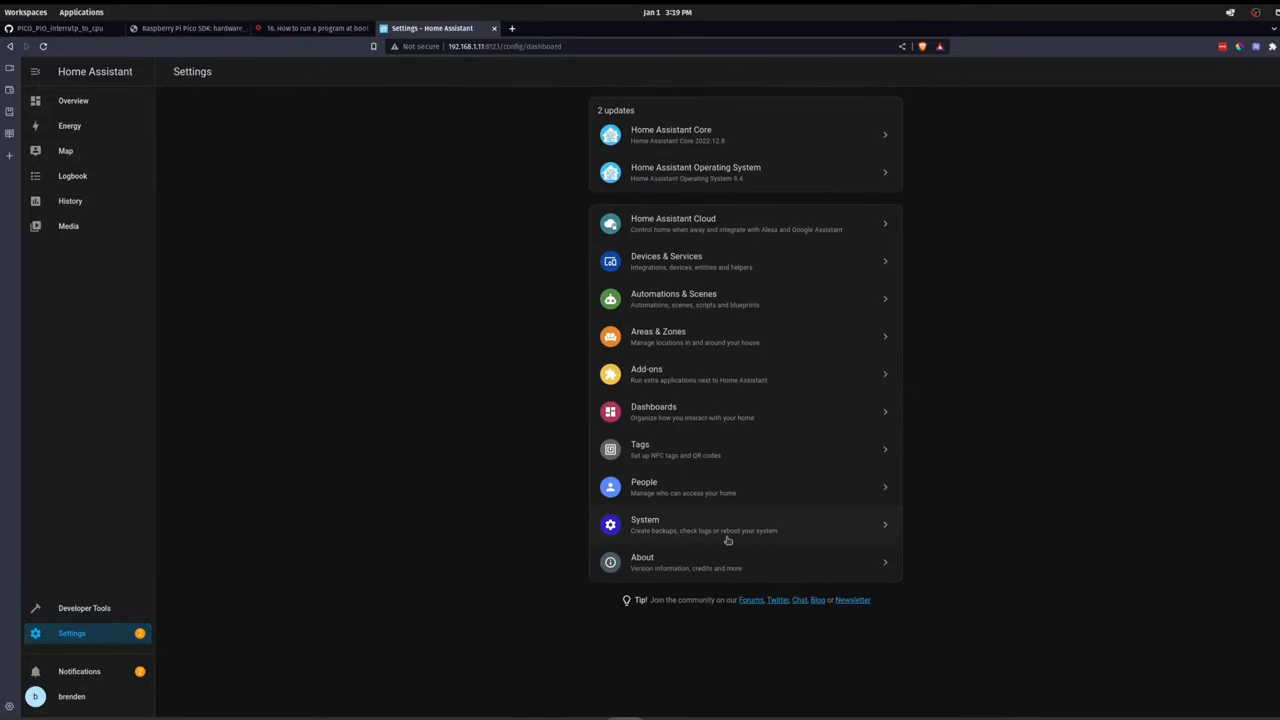
mouse_move(668, 410)
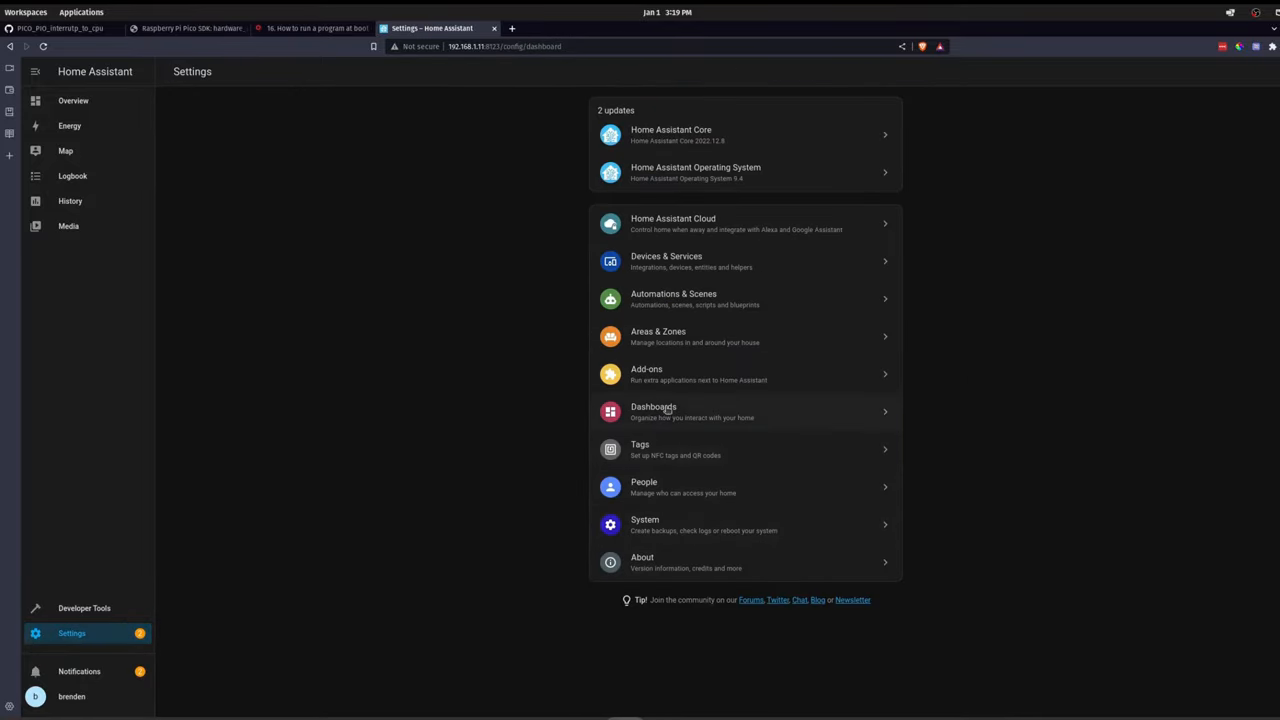
- Review the Energy grid consumption configuration (mainPowerLeft, mainPowerRight) and cancel the add-consumption dialog
left_click(68, 124)
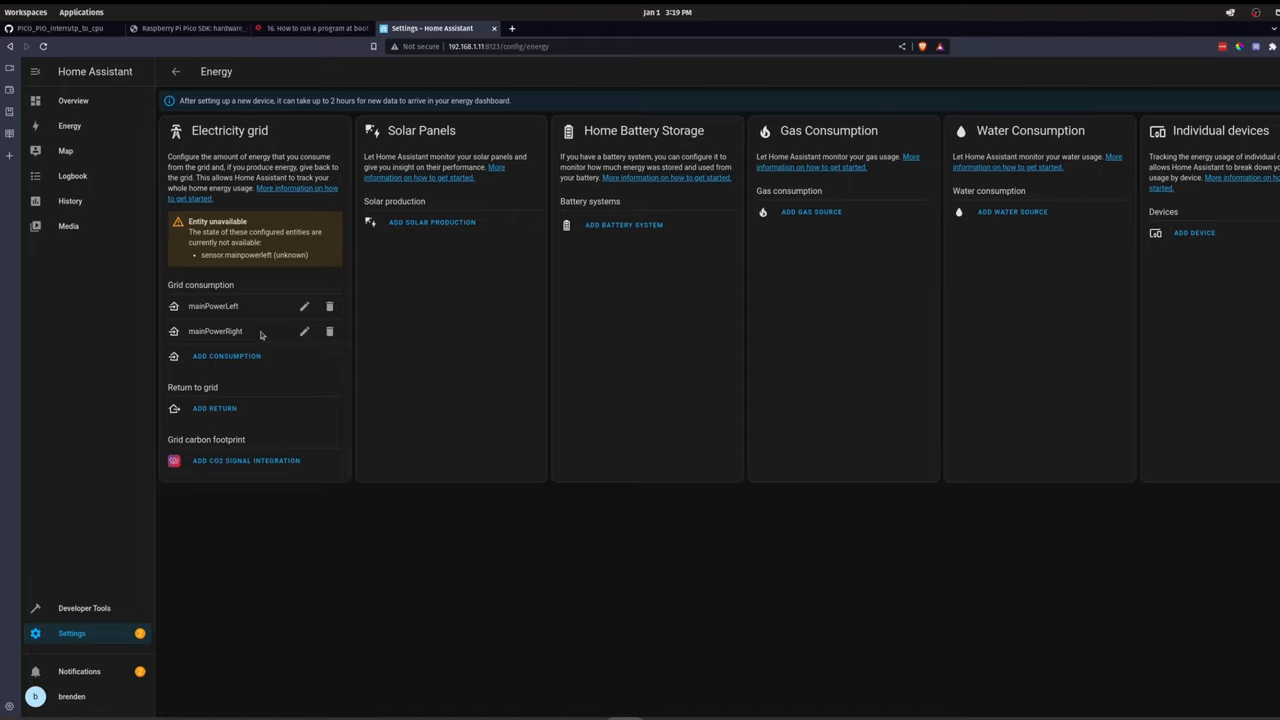
mouse_move(160, 206)
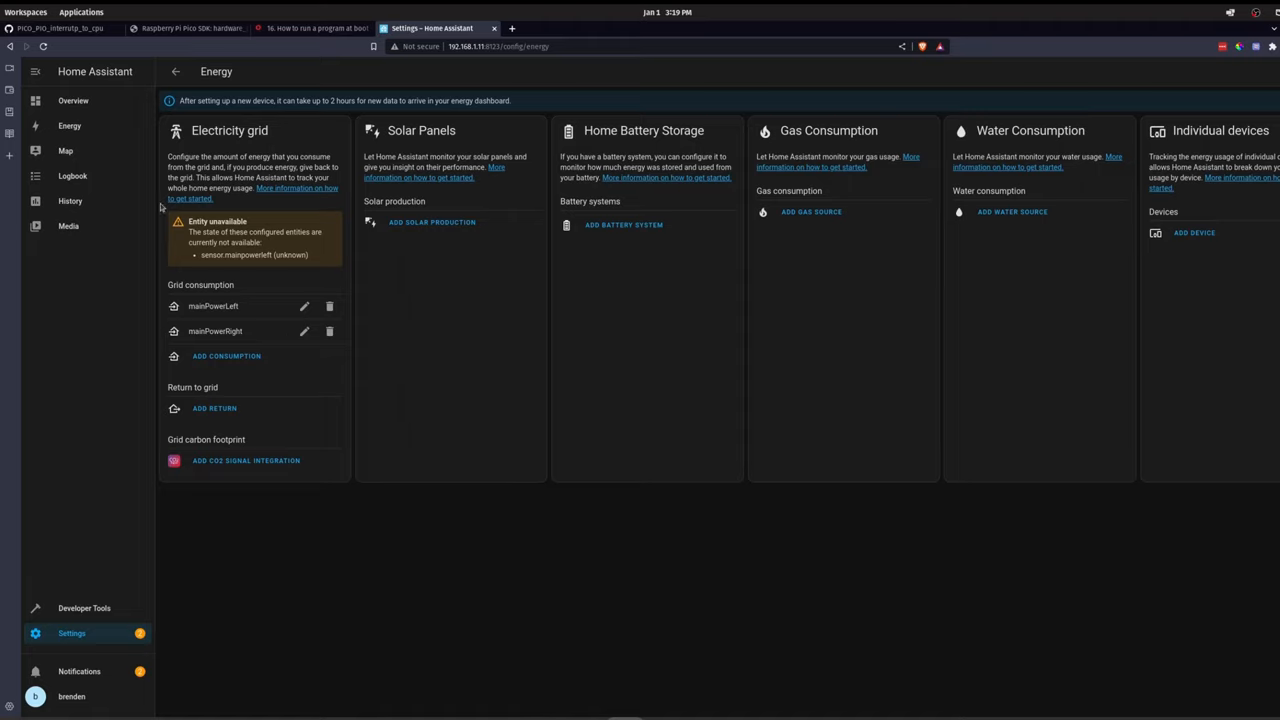
mouse_move(318, 500)
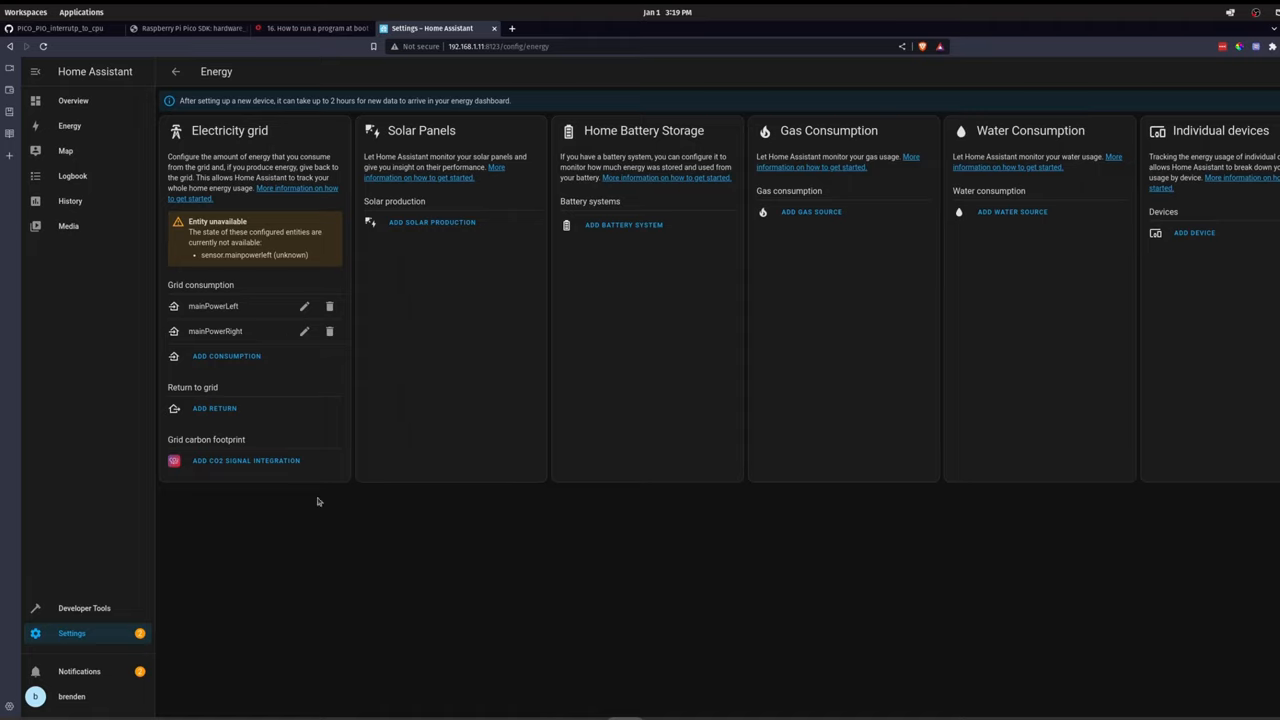
mouse_move(128, 654)
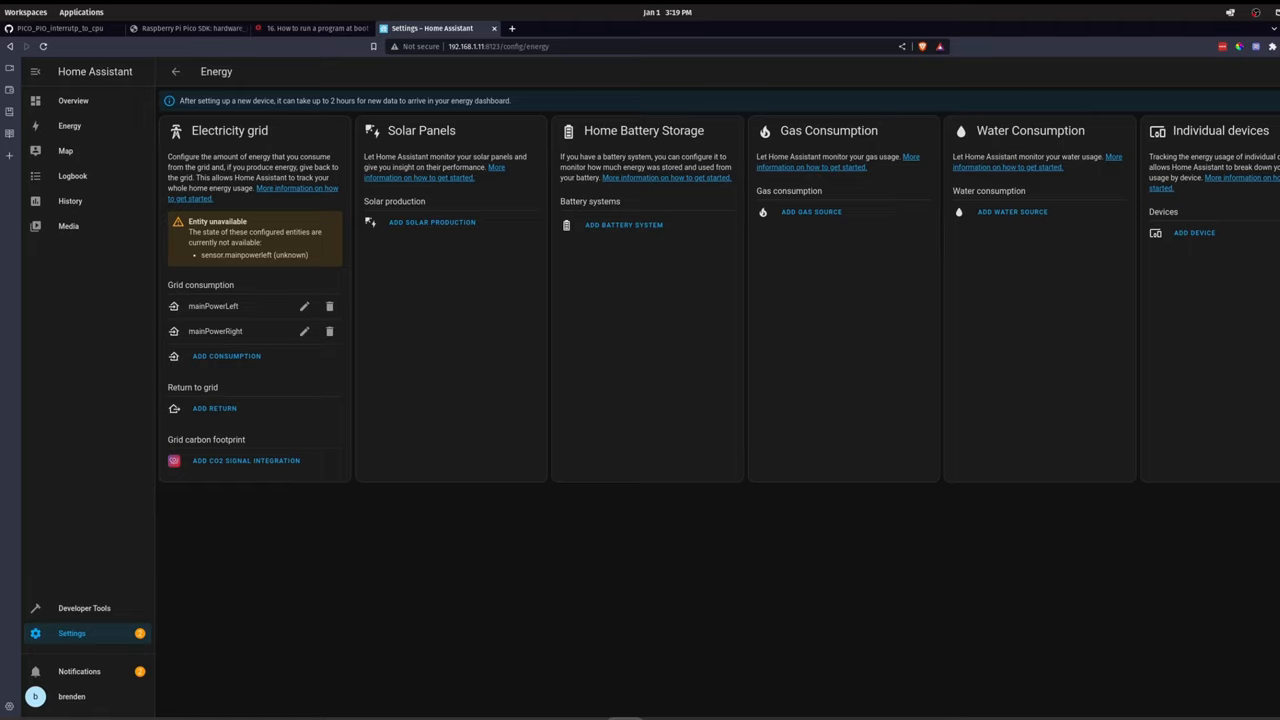
mouse_move(114, 670)
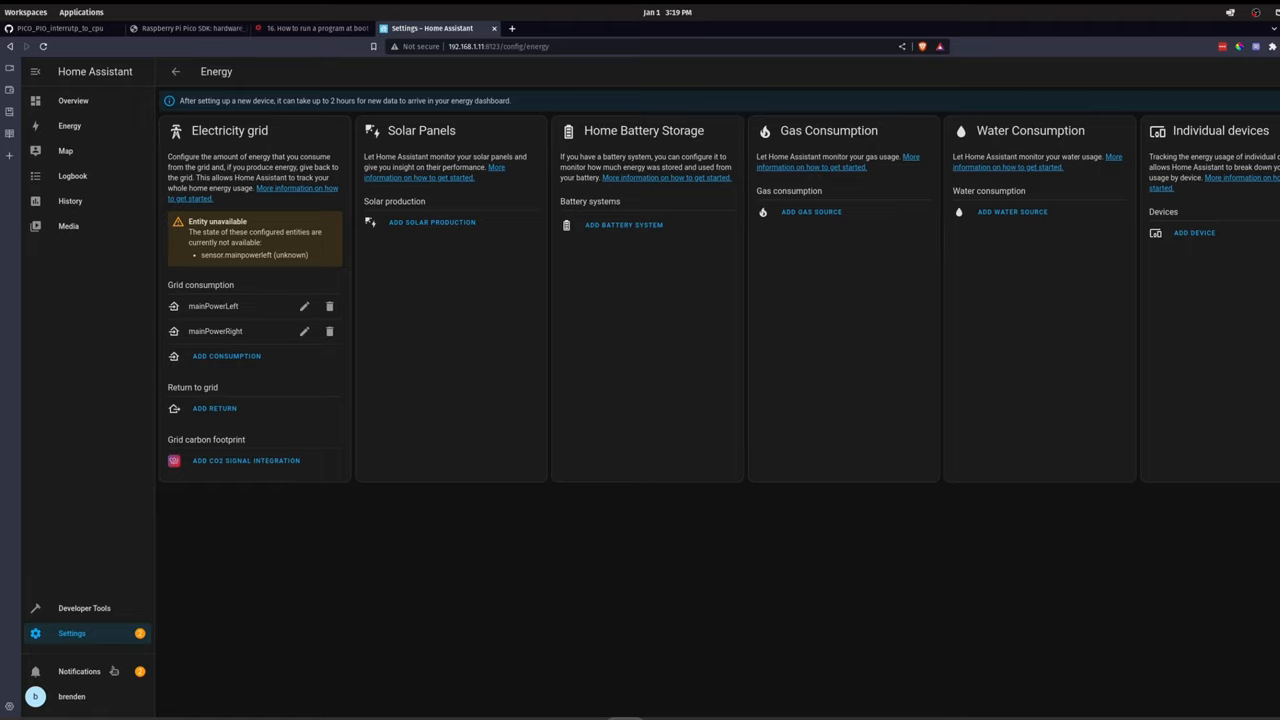
mouse_move(232, 322)
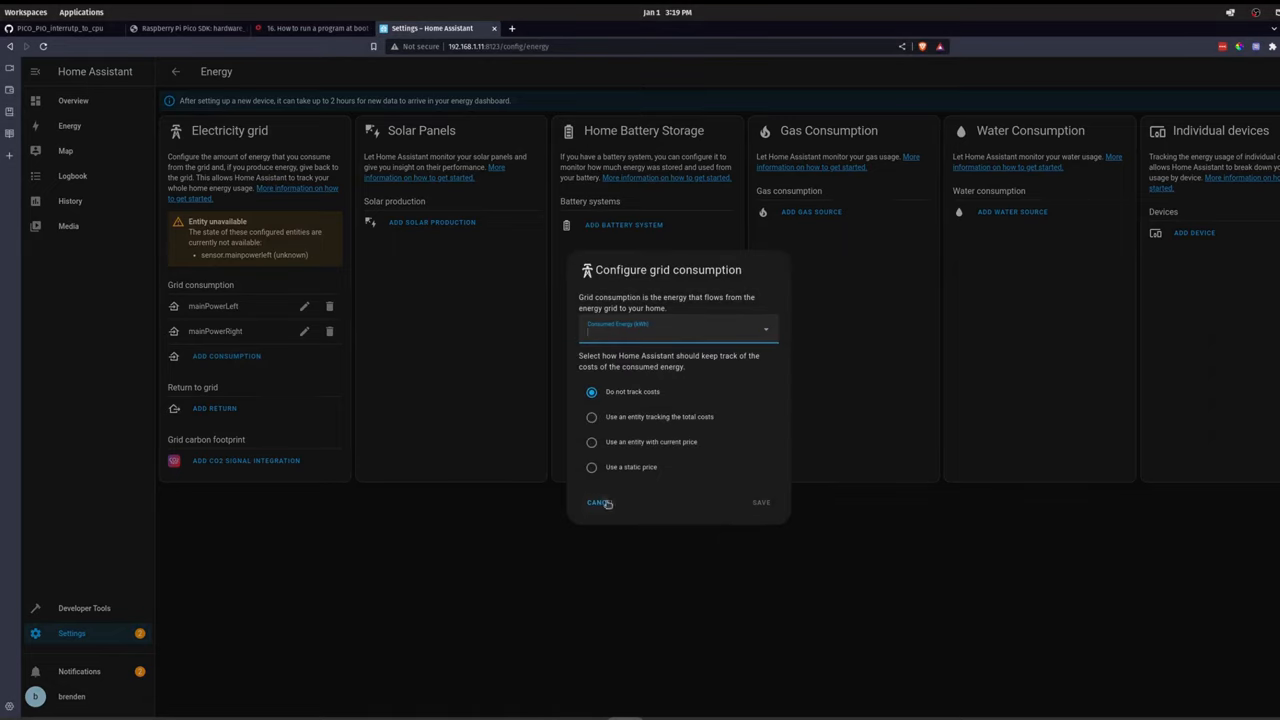
left_click(596, 502)
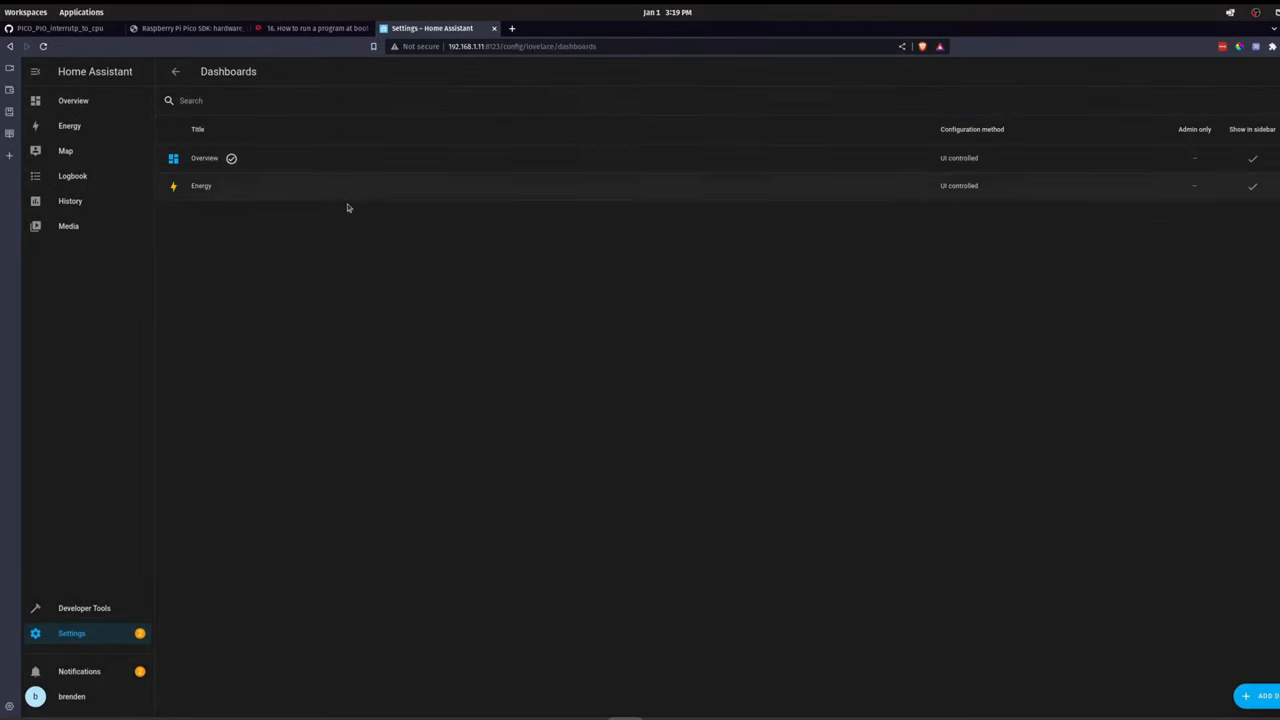
- Run Check Configuration in Developer Tools and confirm the YAML passes with no startup errors
left_click(176, 72)
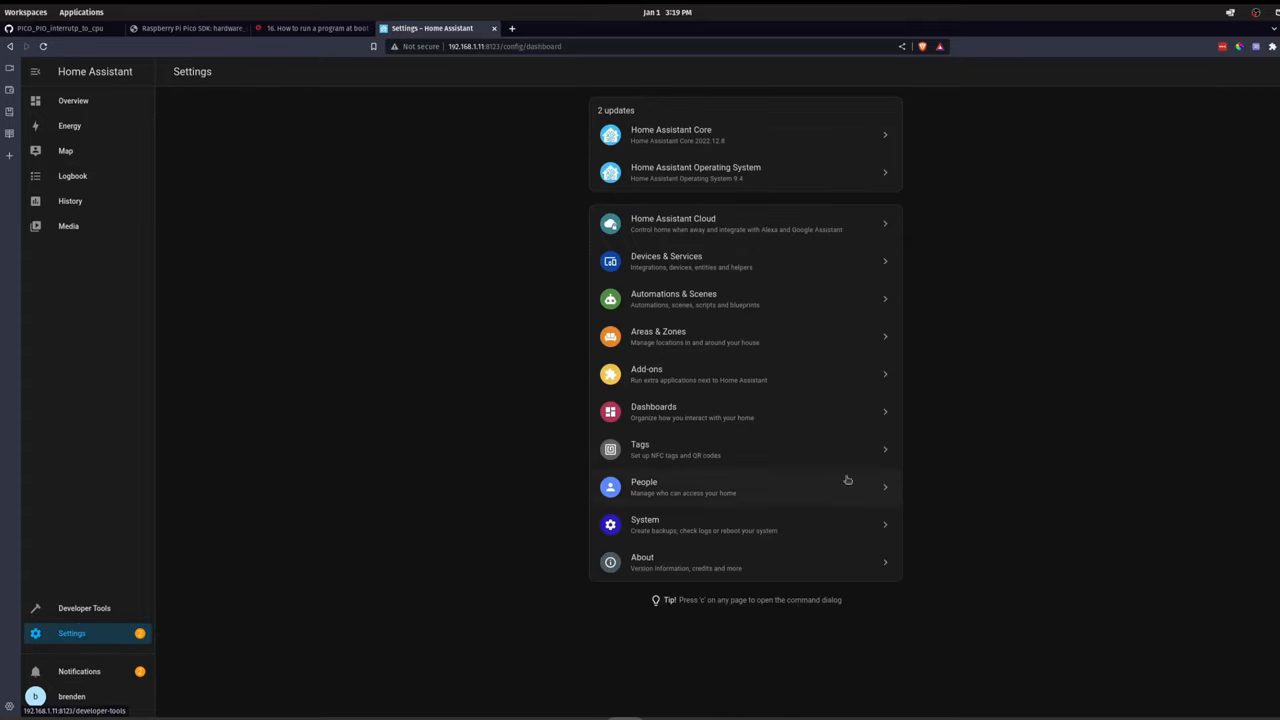
mouse_move(92, 620)
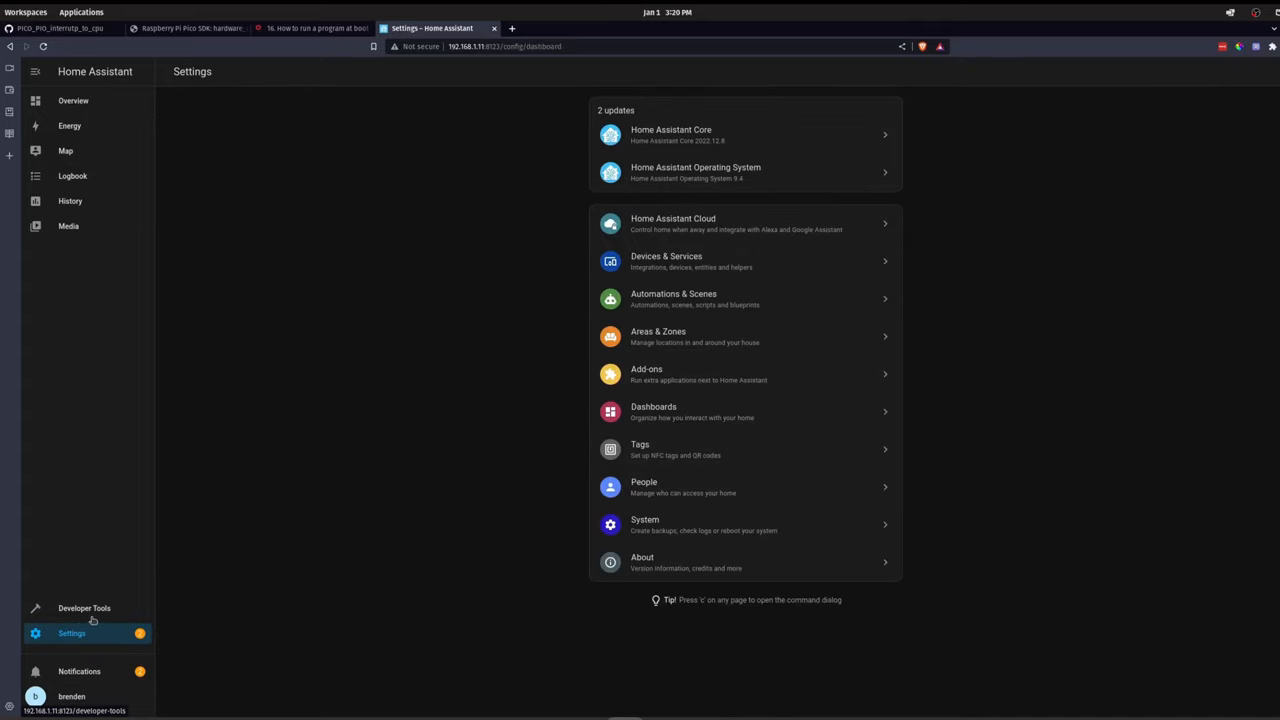
mouse_move(120, 612)
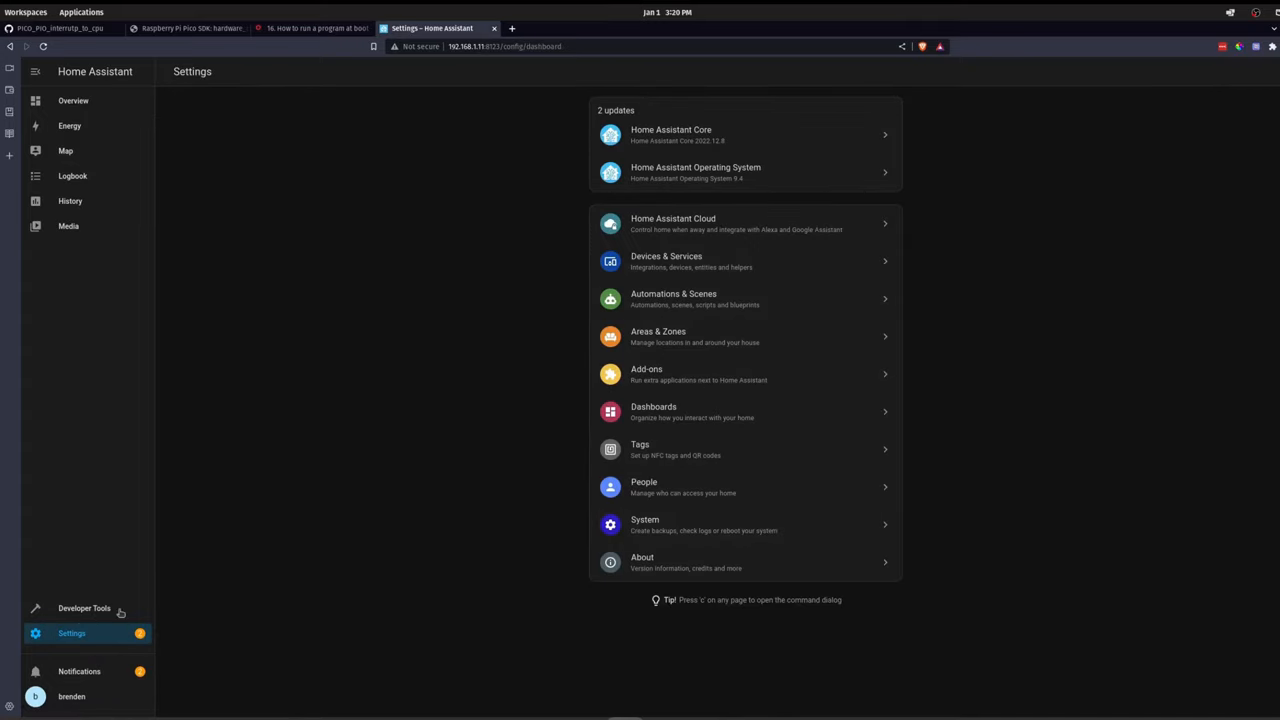
left_click(84, 608)
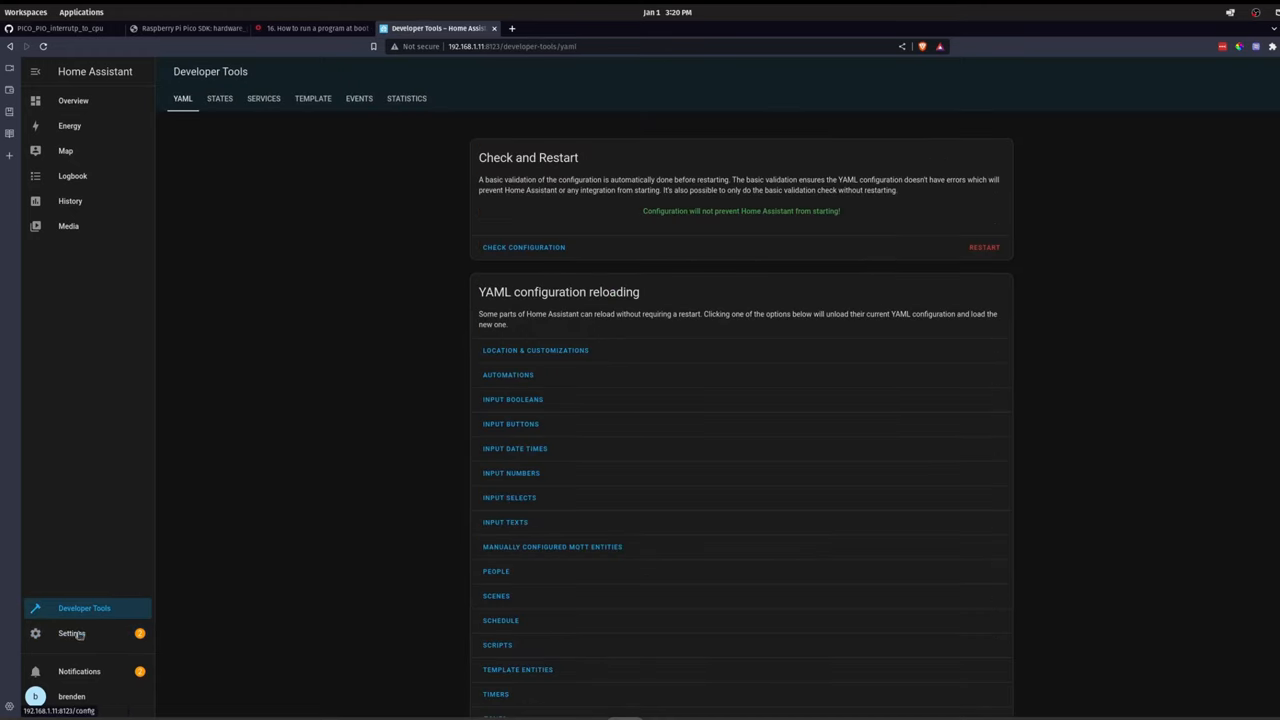
left_click(524, 248)
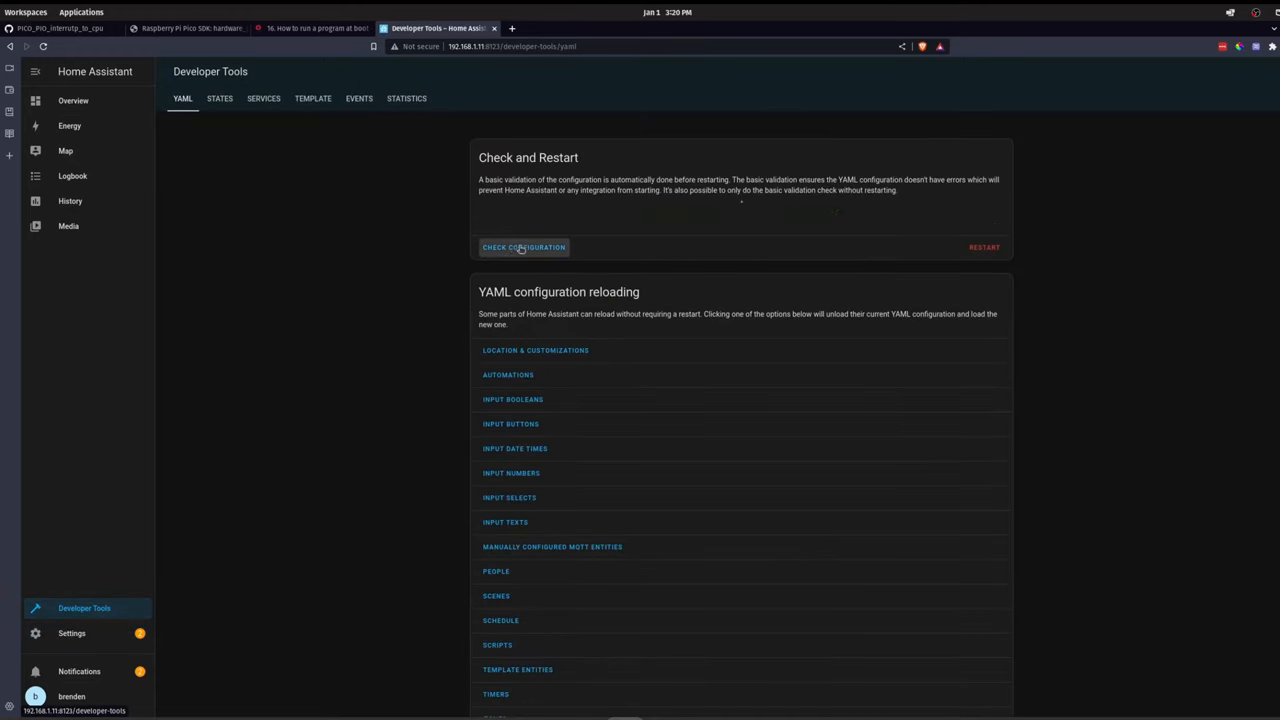
left_click(524, 248)
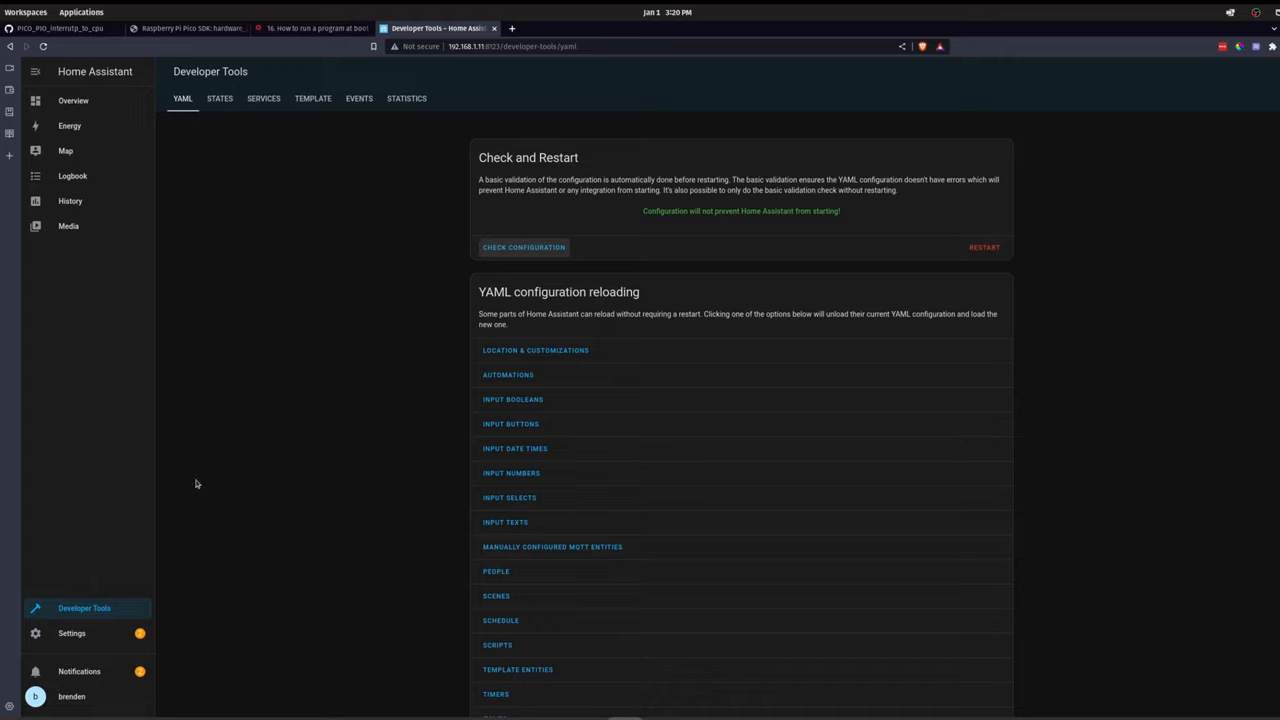
mouse_move(184, 480)
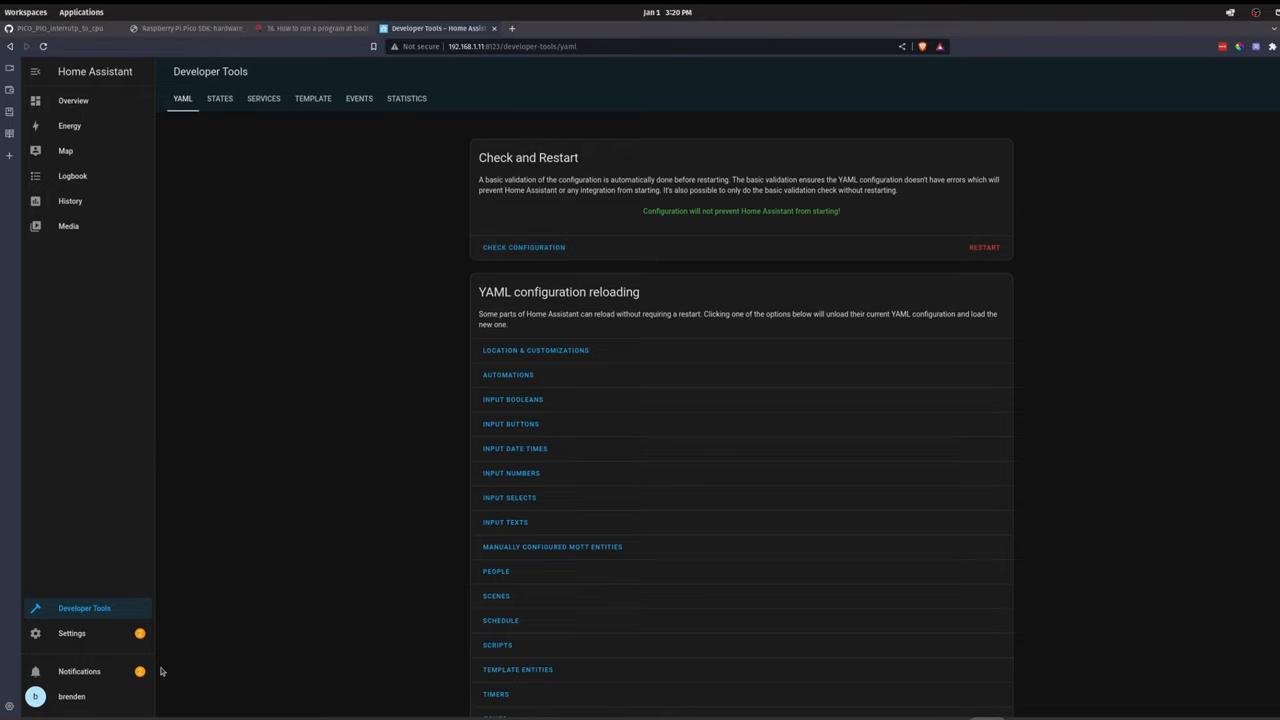
mouse_move(256, 600)
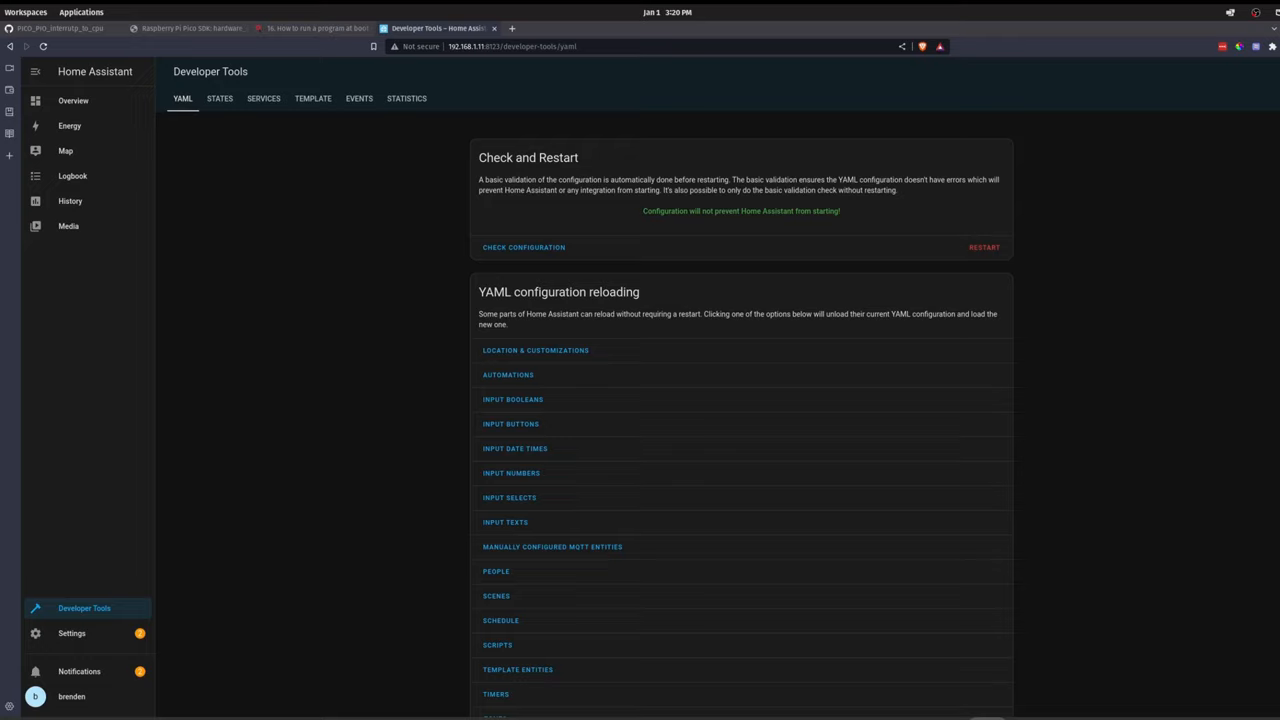
mouse_move(964, 714)
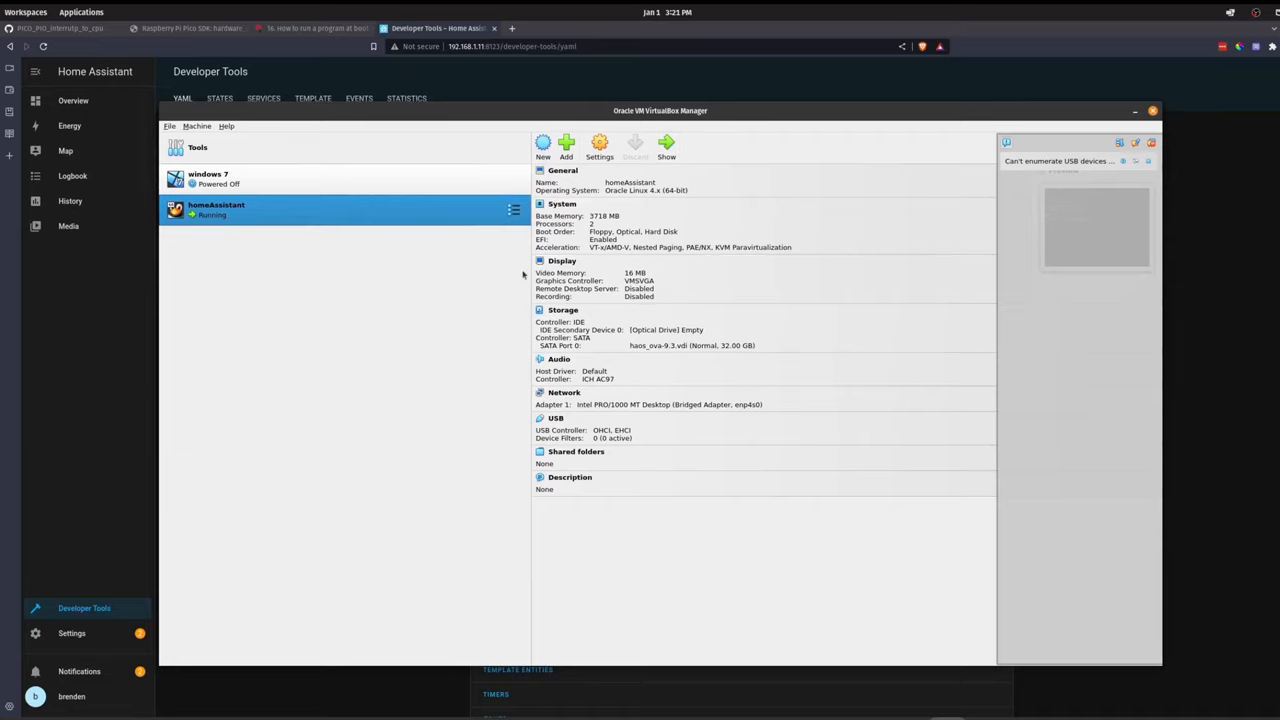
mouse_move(688, 300)
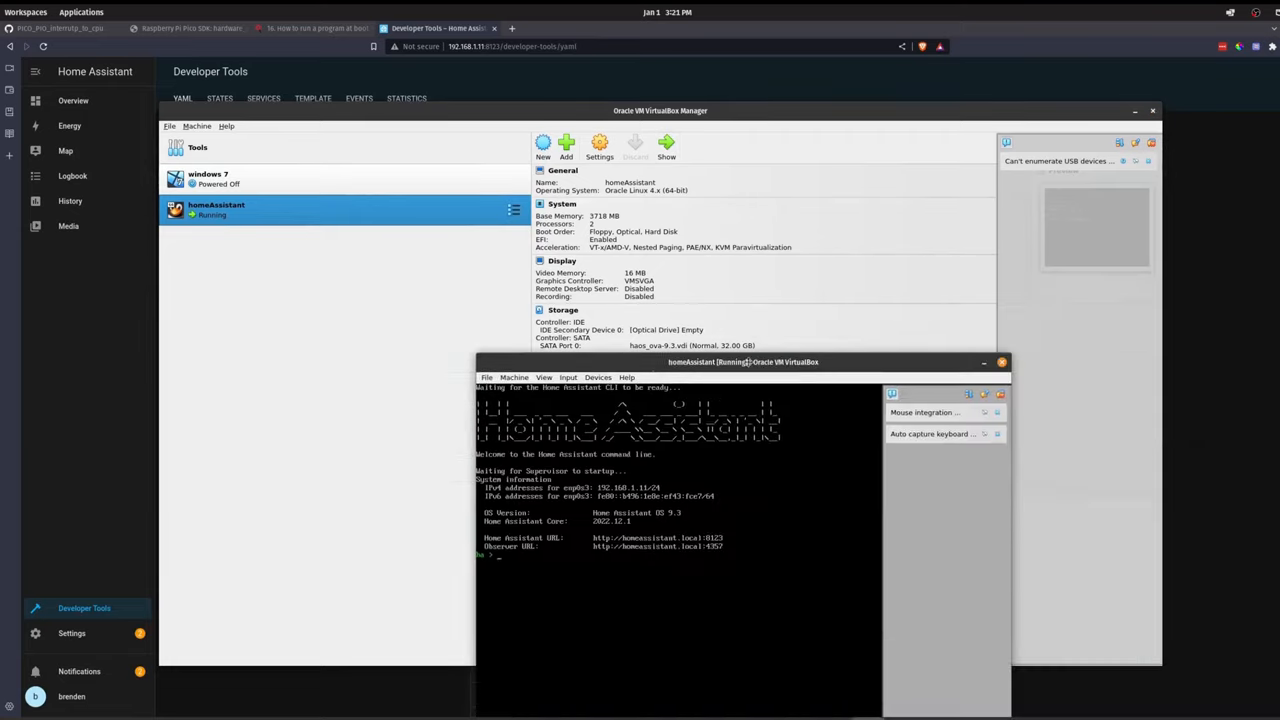
- Reposition the homeassistant VM console window to view its command line and network addresses
left_click_drag(744, 360, 572, 92)
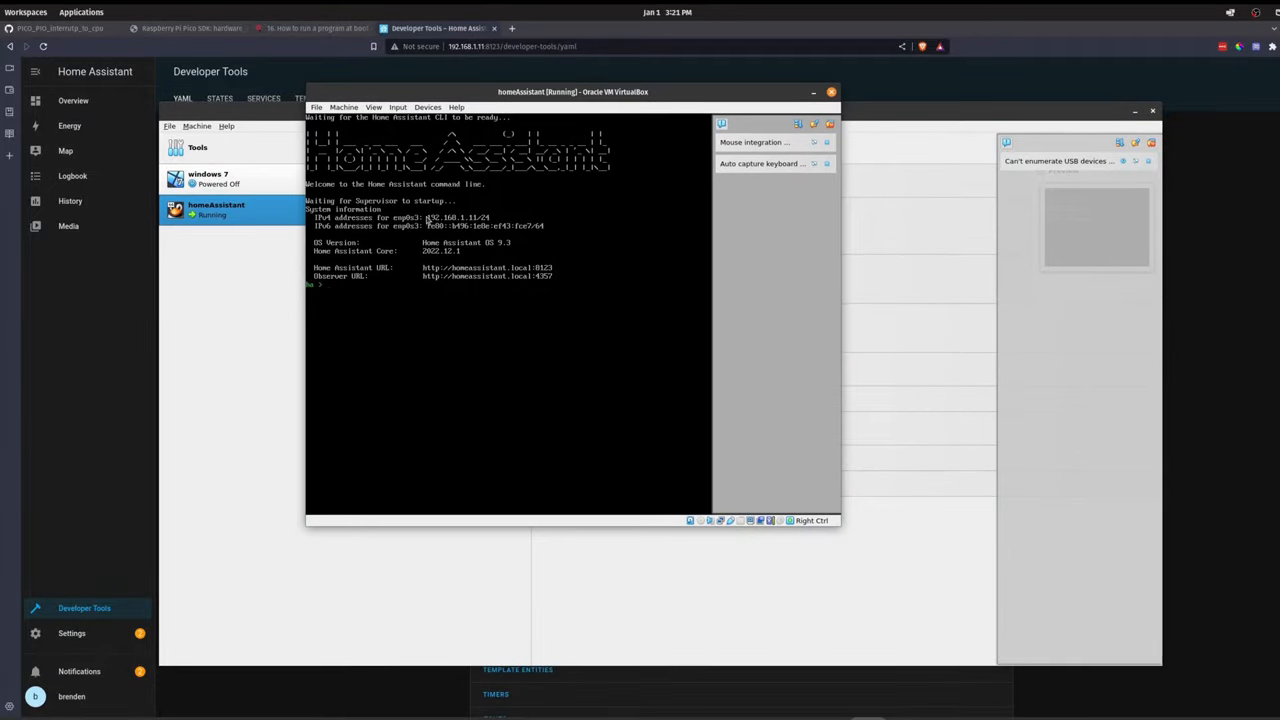
left_click(500, 300)
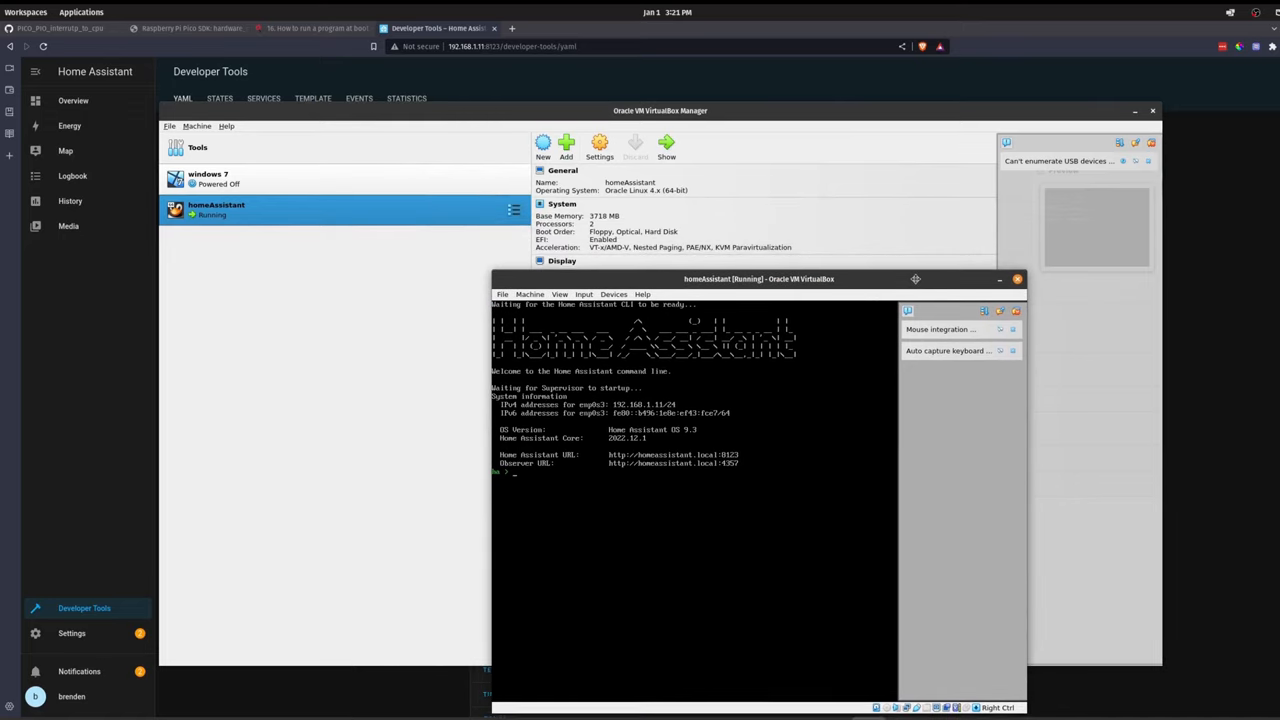
left_click_drag(758, 278, 712, 268)
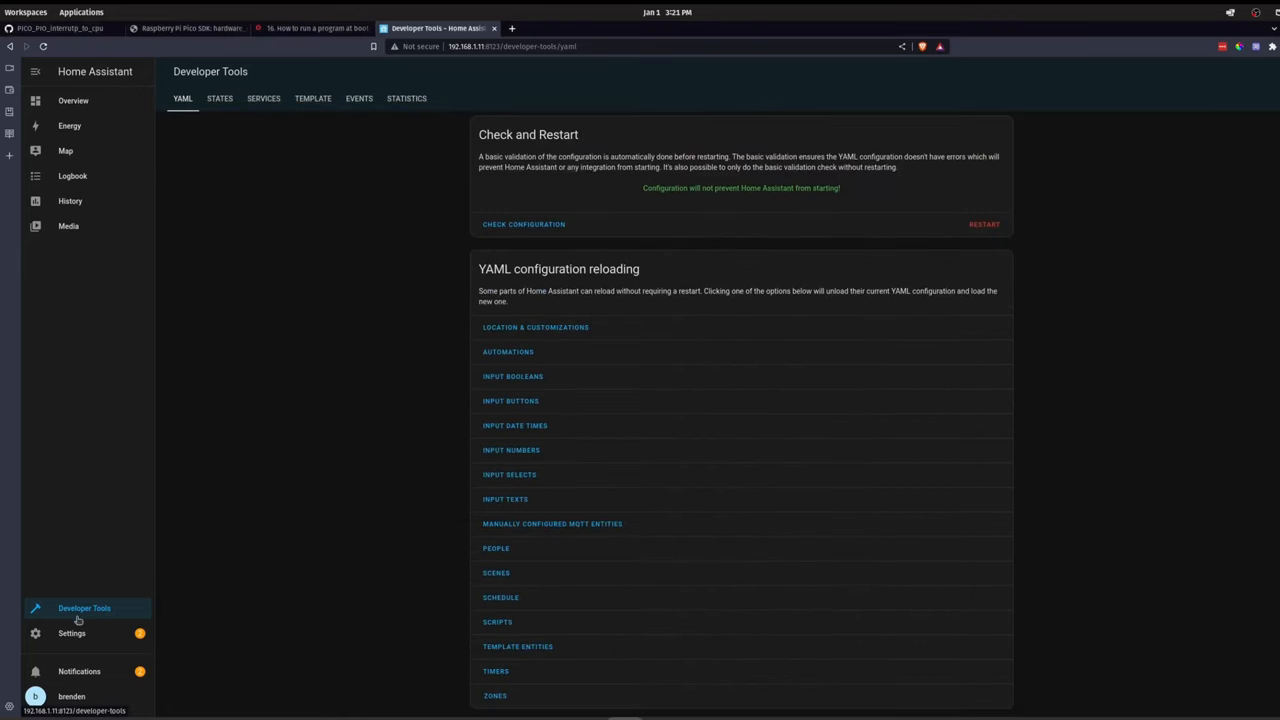
- Review the installed add-ons (File editor, Mosquitto broker) and return to the Settings overview
left_click(72, 632)
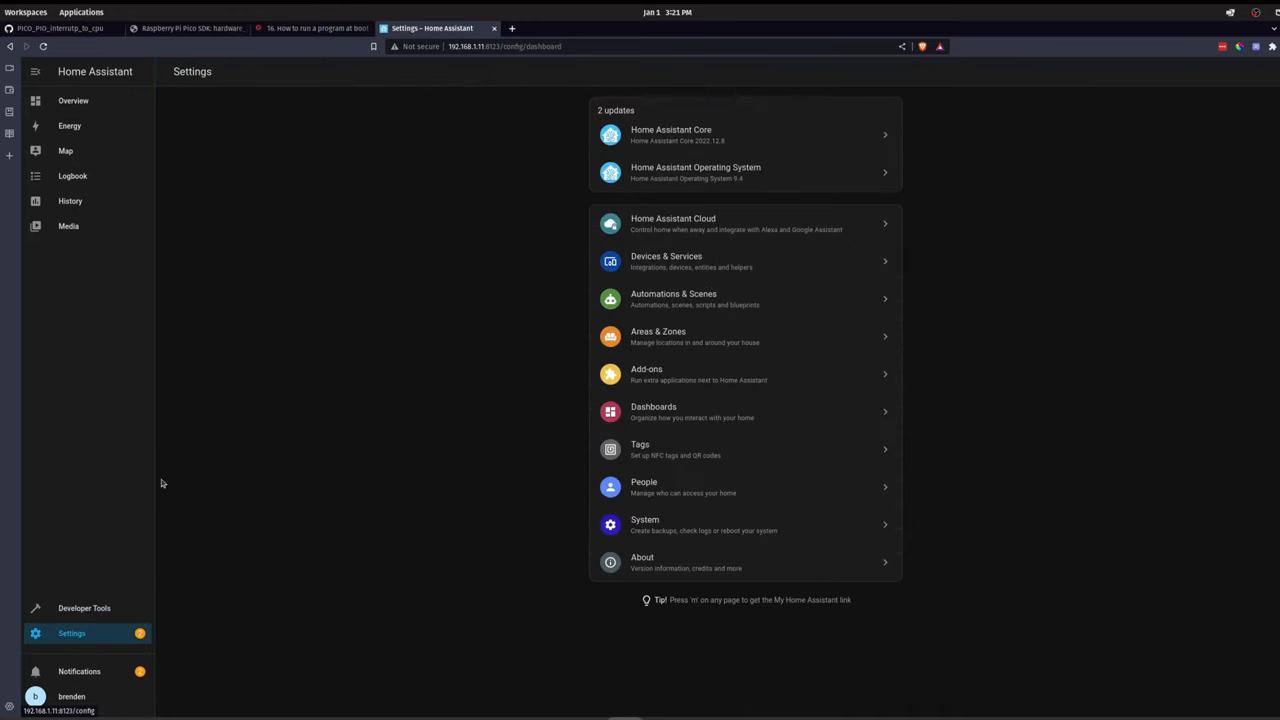
mouse_move(294, 428)
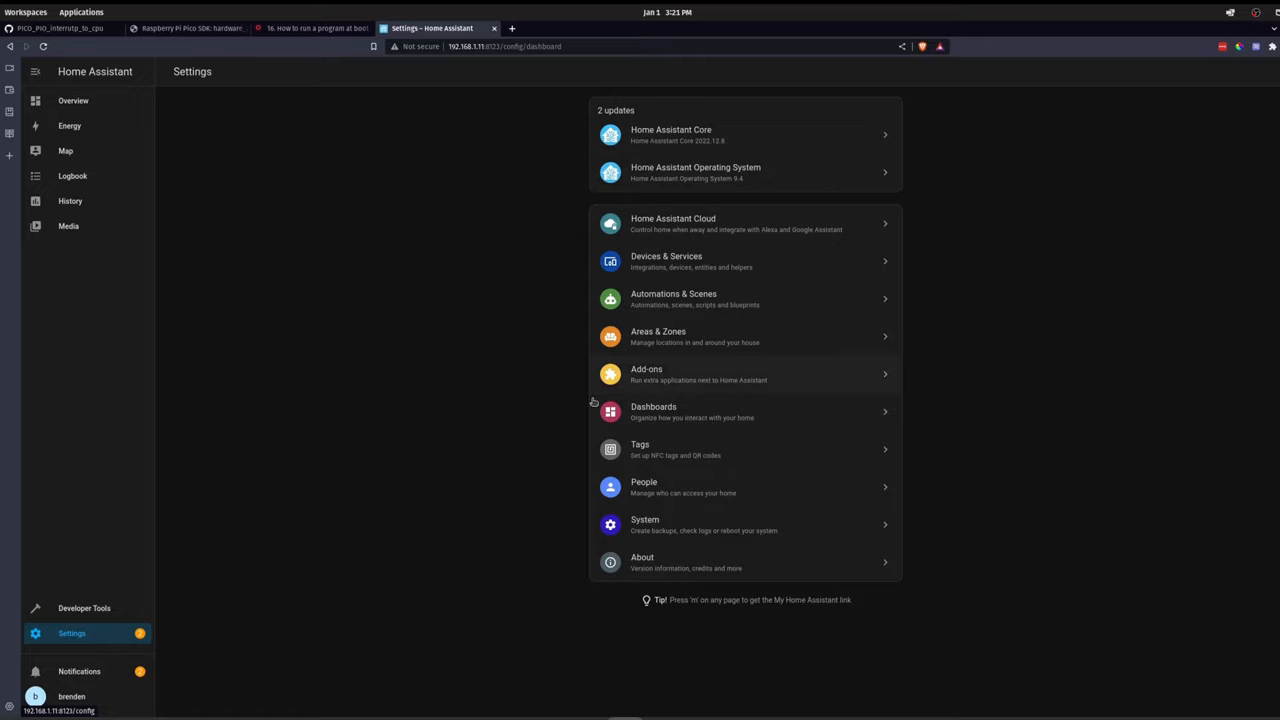
left_click(646, 374)
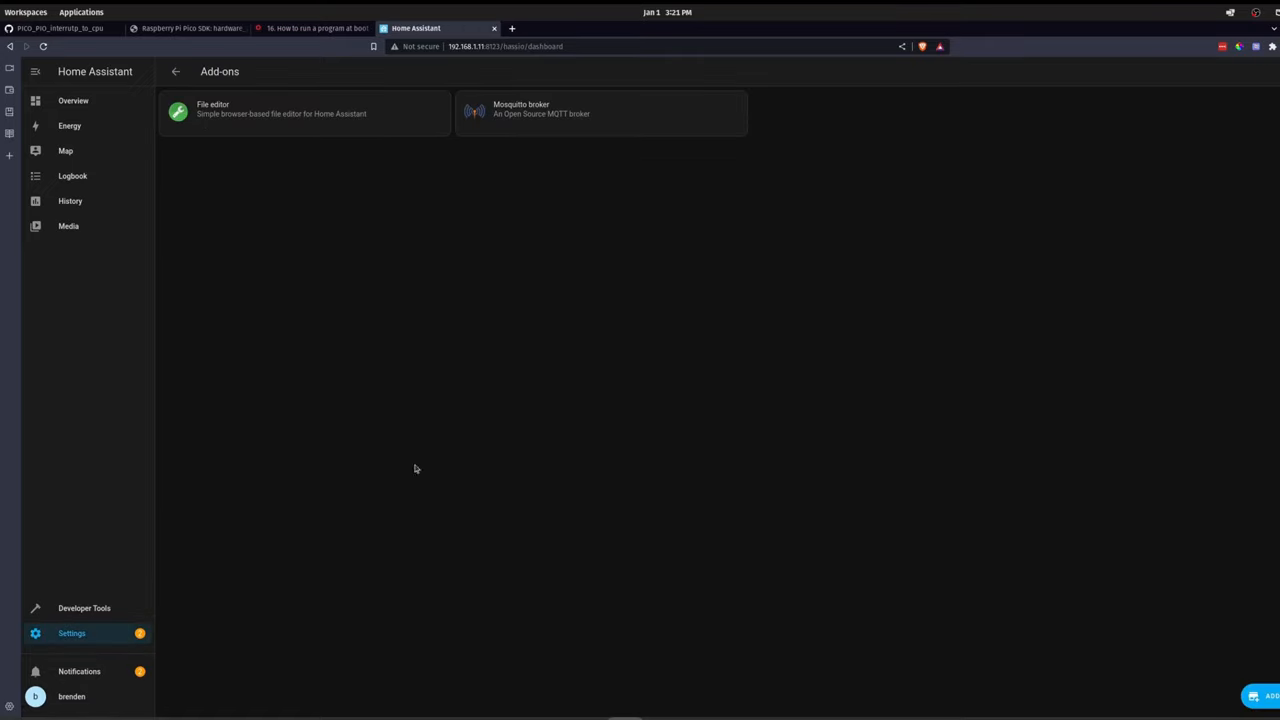
mouse_move(388, 264)
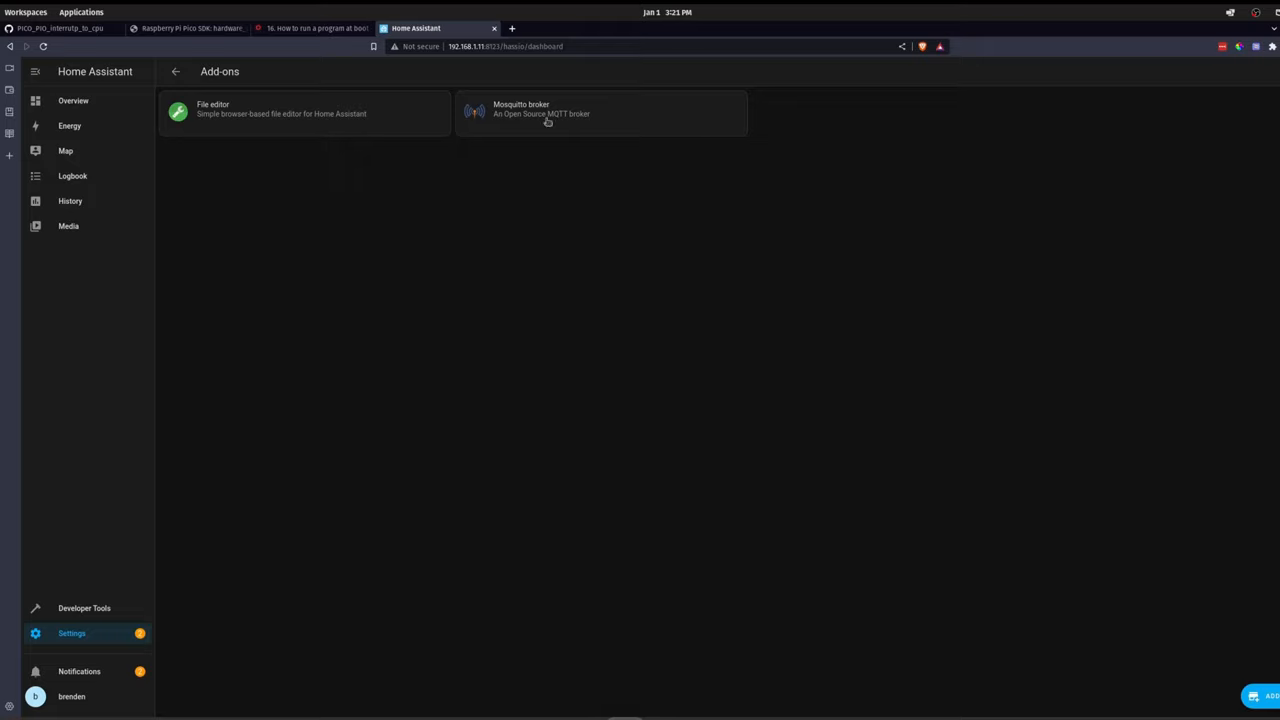
mouse_move(590, 150)
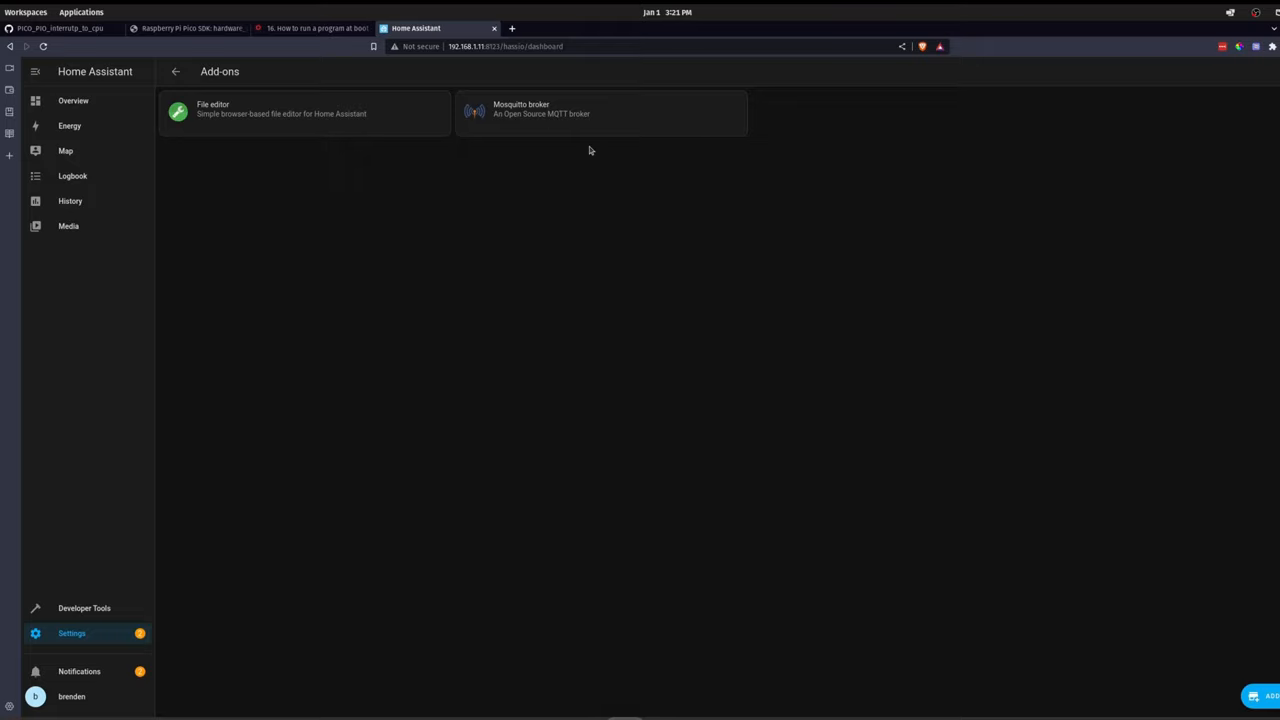
mouse_move(458, 346)
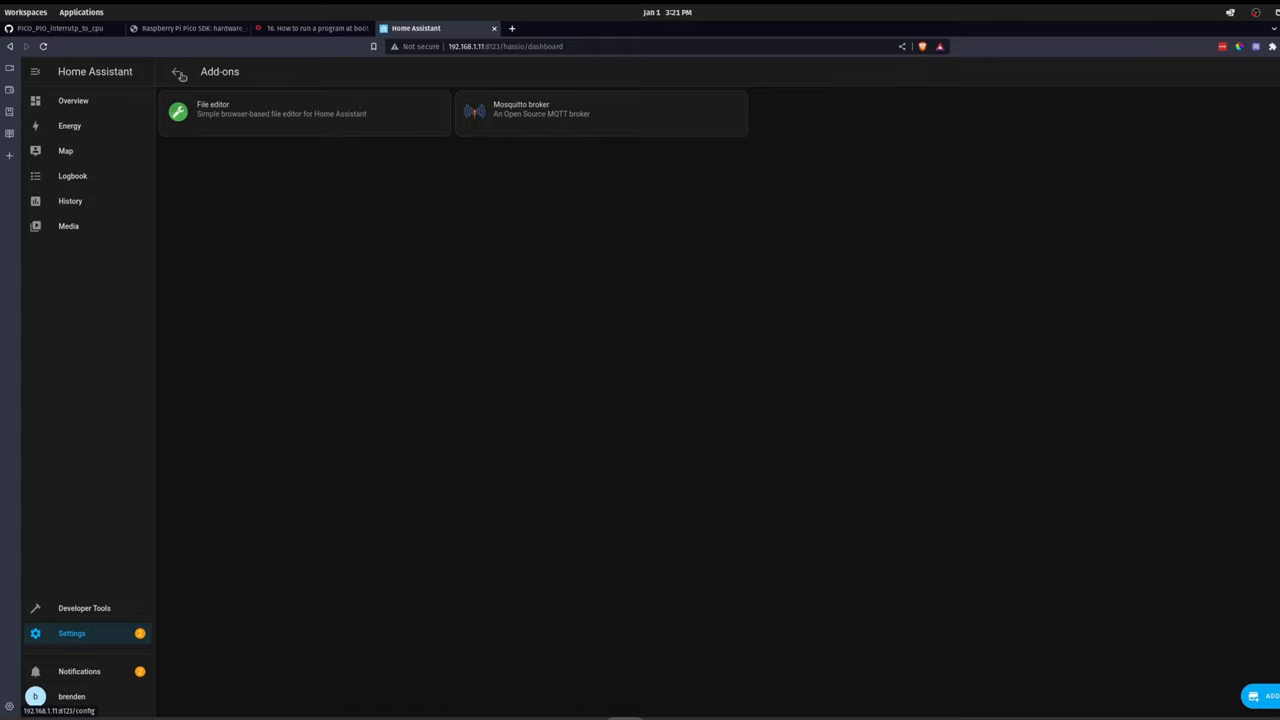
mouse_move(178, 72)
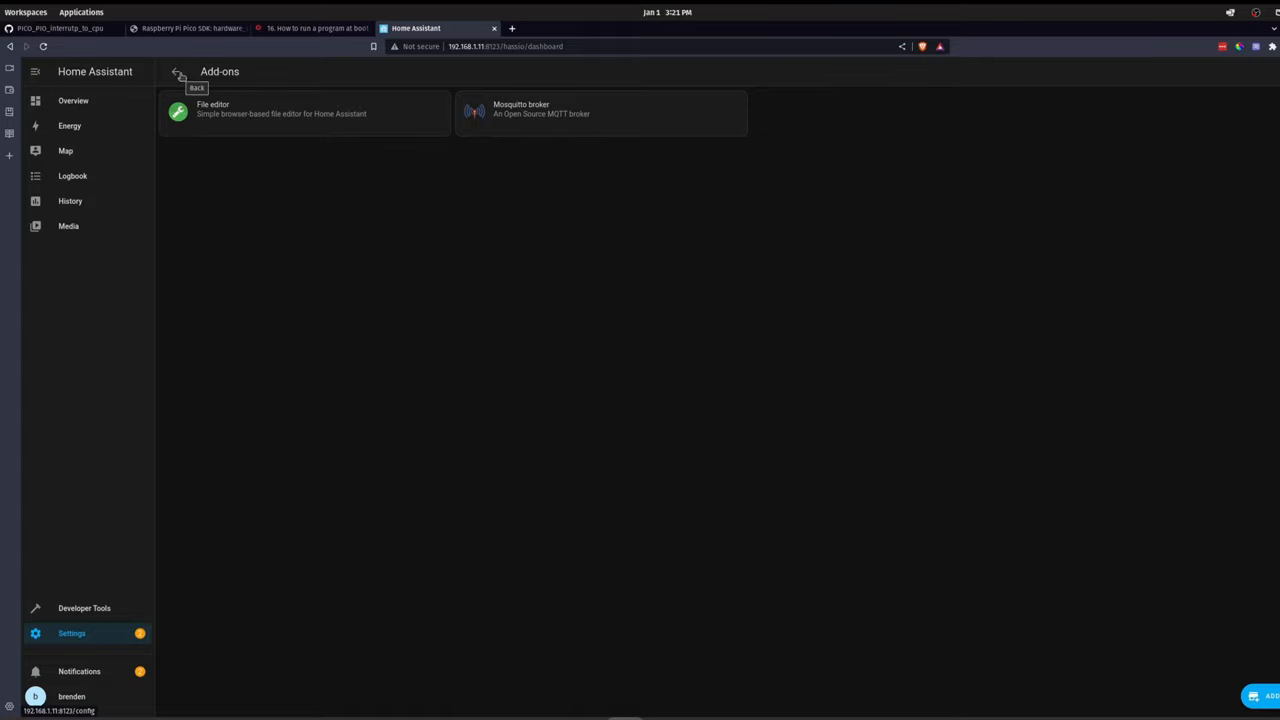
left_click(176, 76)
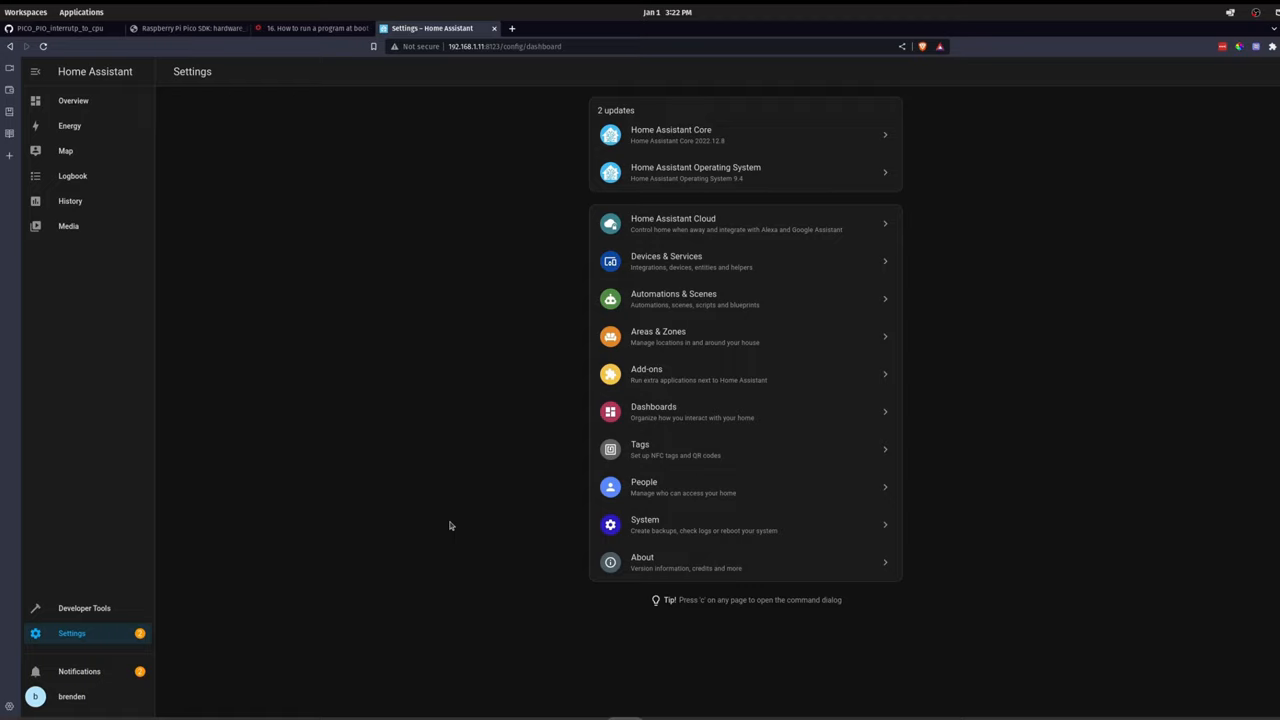
mouse_move(488, 172)
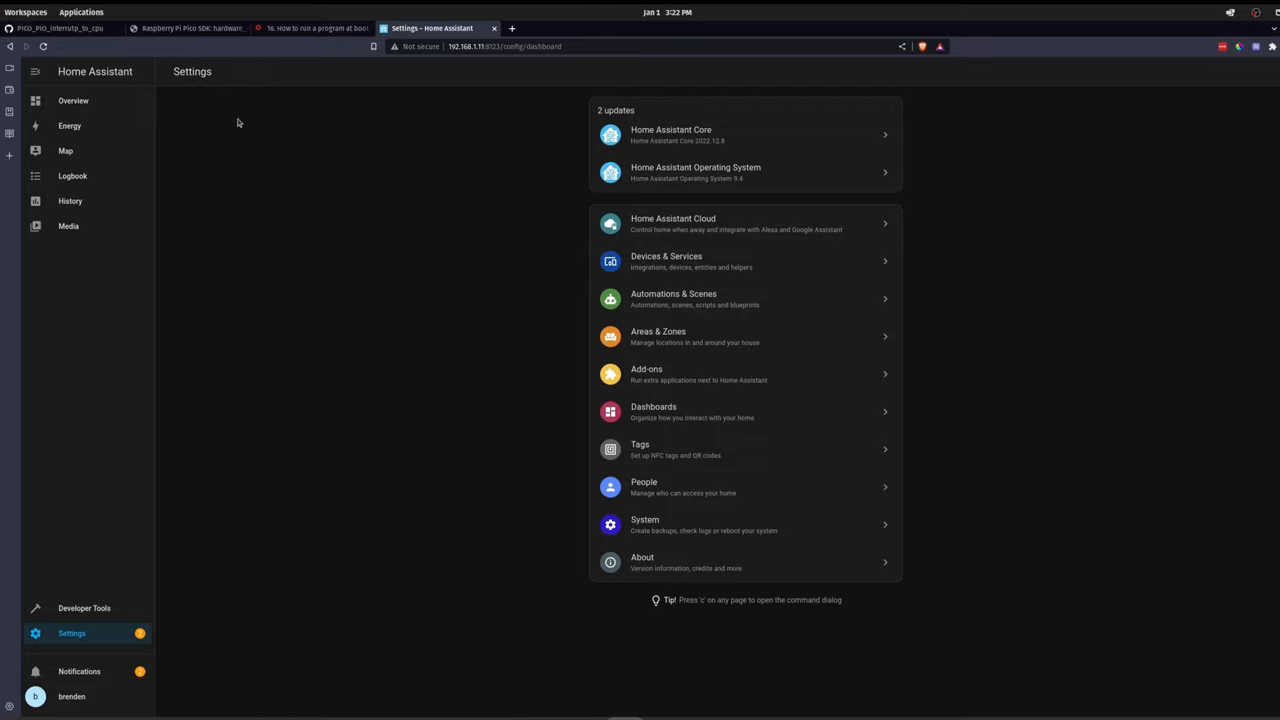
mouse_move(172, 196)
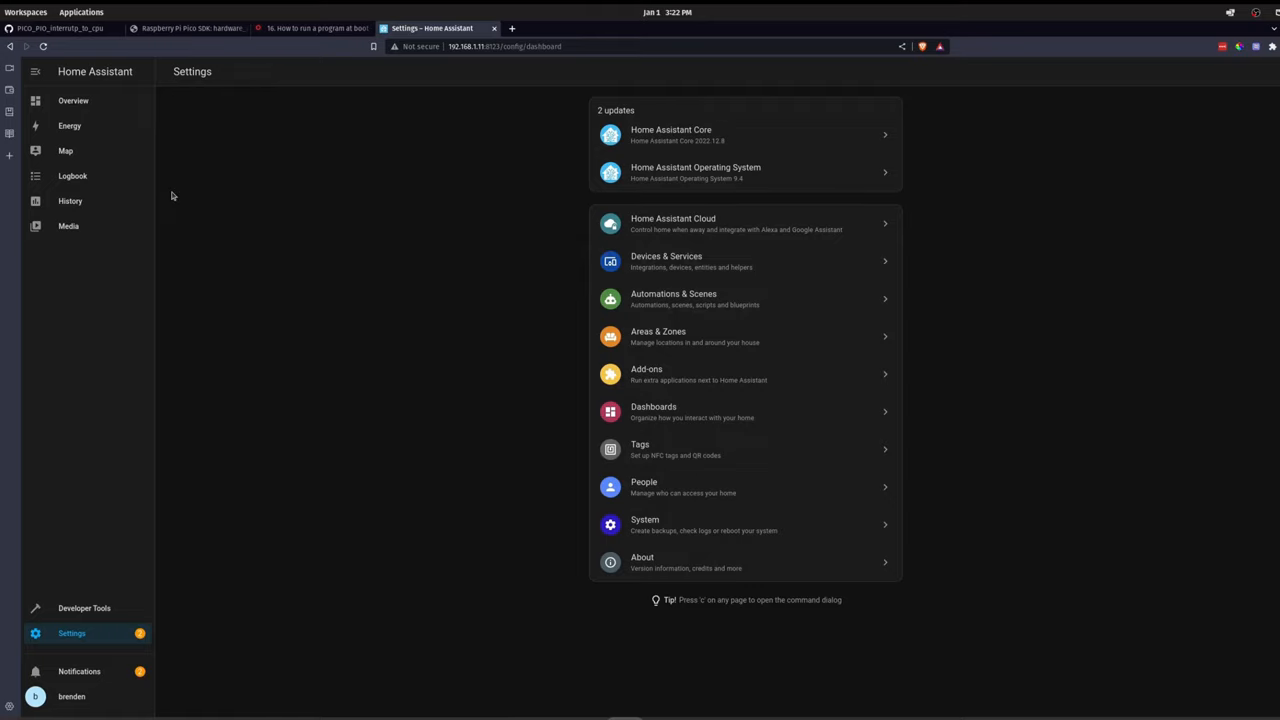
mouse_move(170, 190)
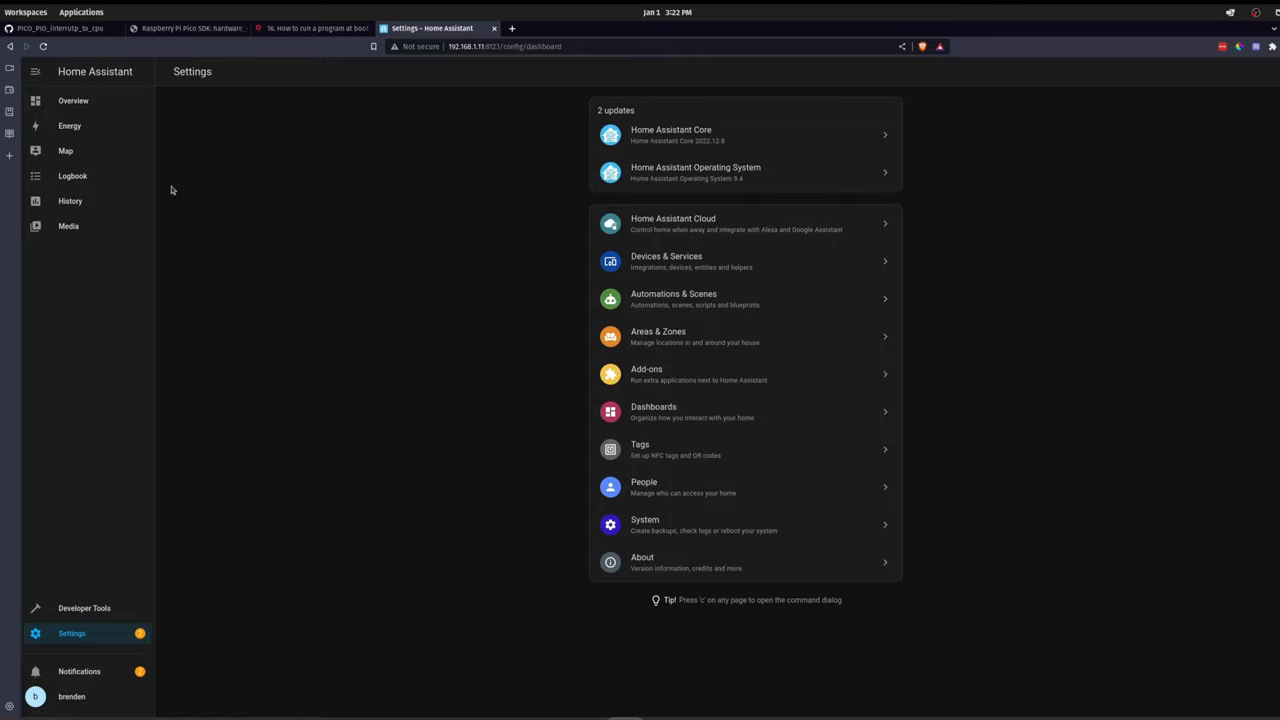
mouse_move(76, 100)
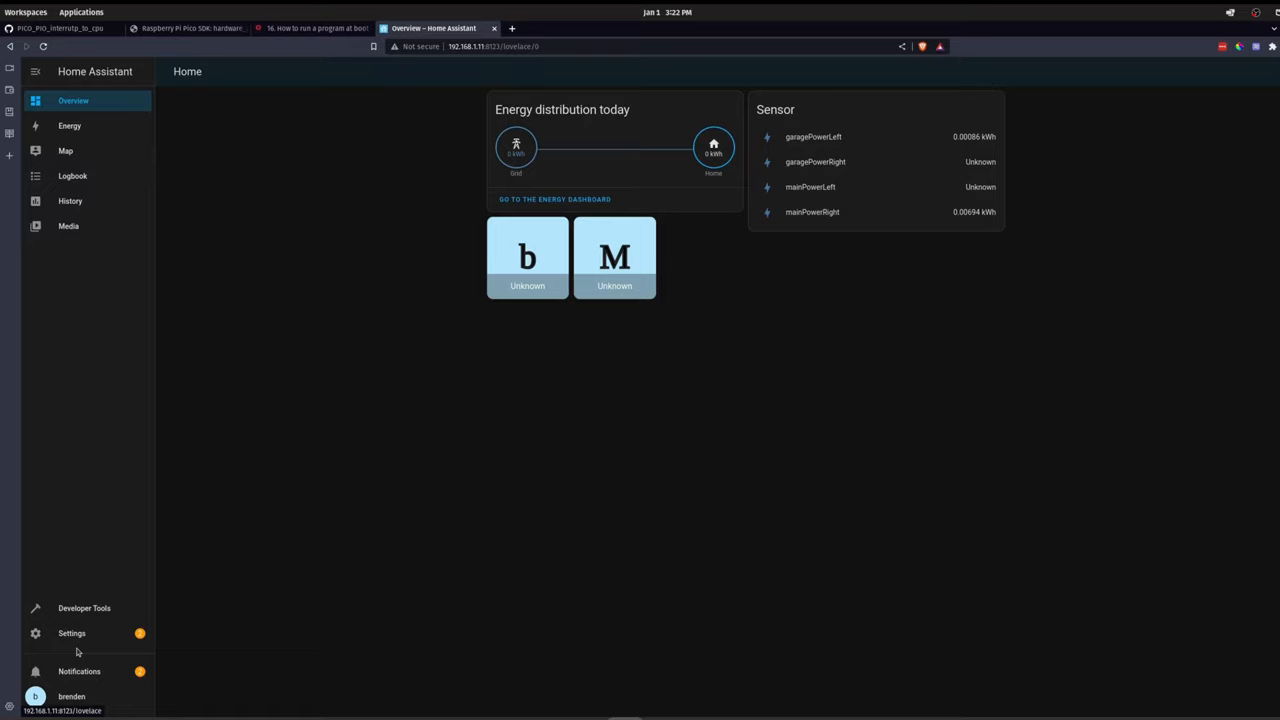
mouse_move(80, 548)
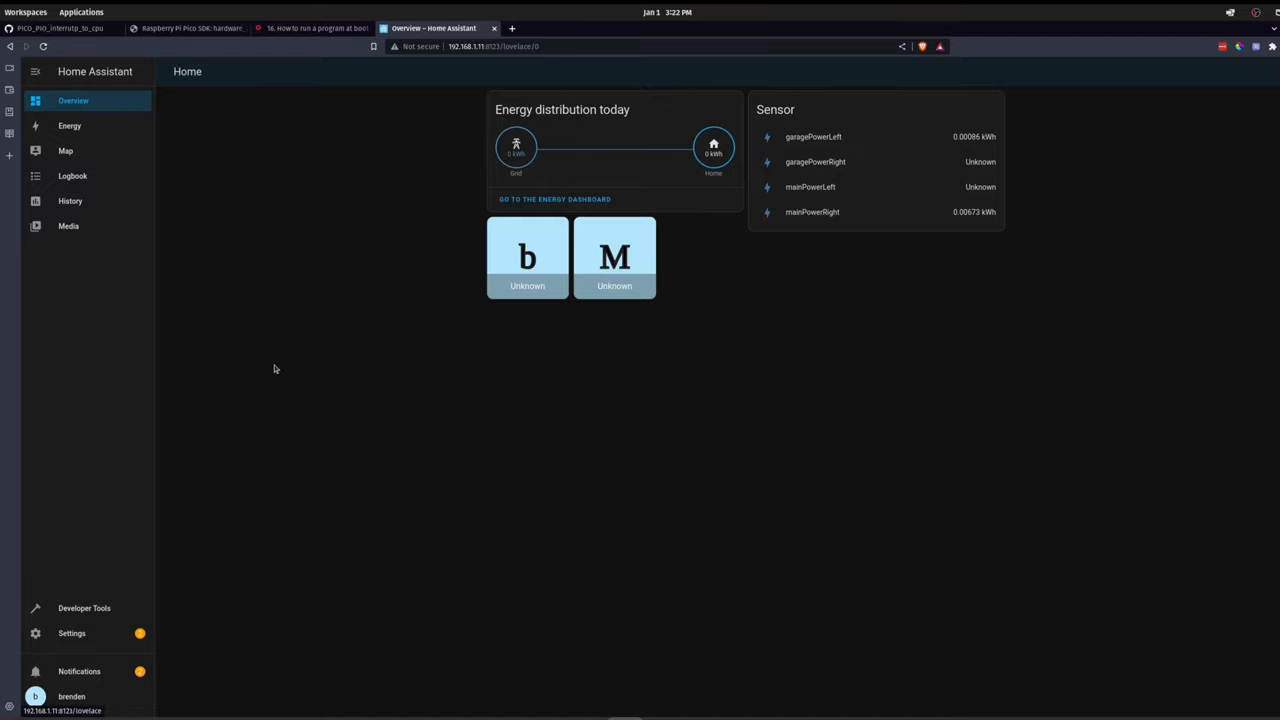
mouse_move(252, 234)
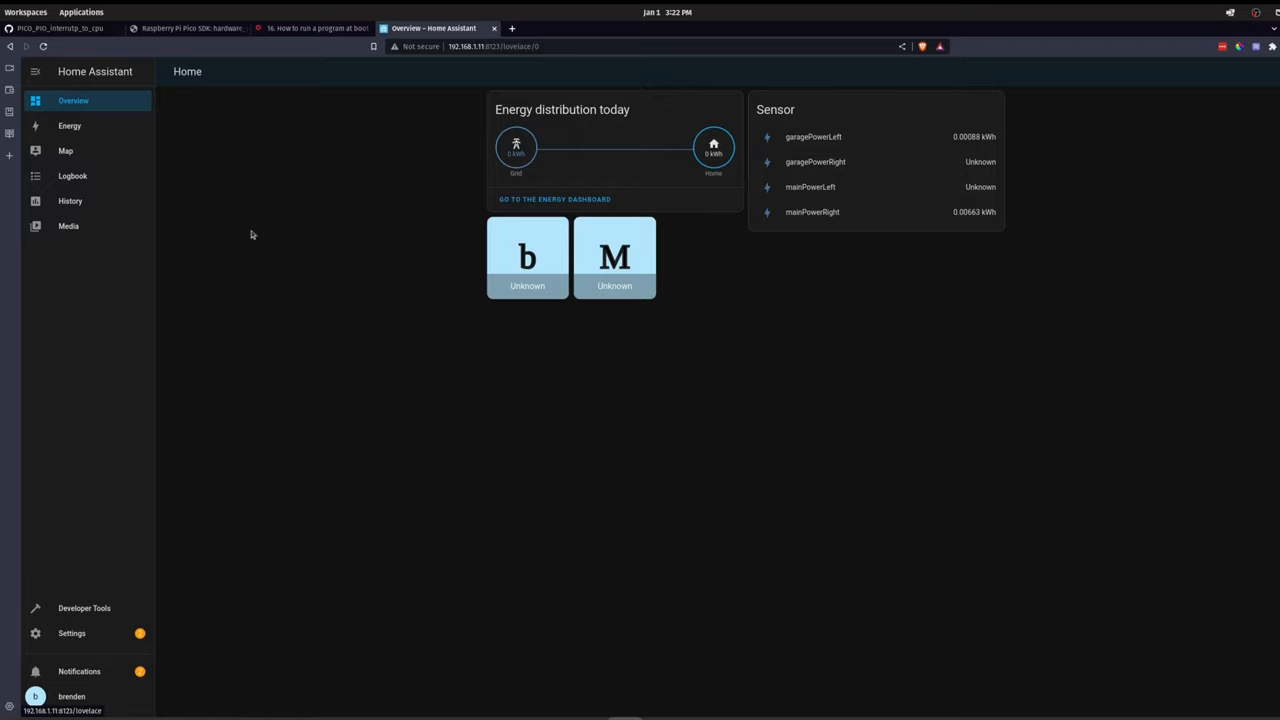
mouse_move(230, 496)
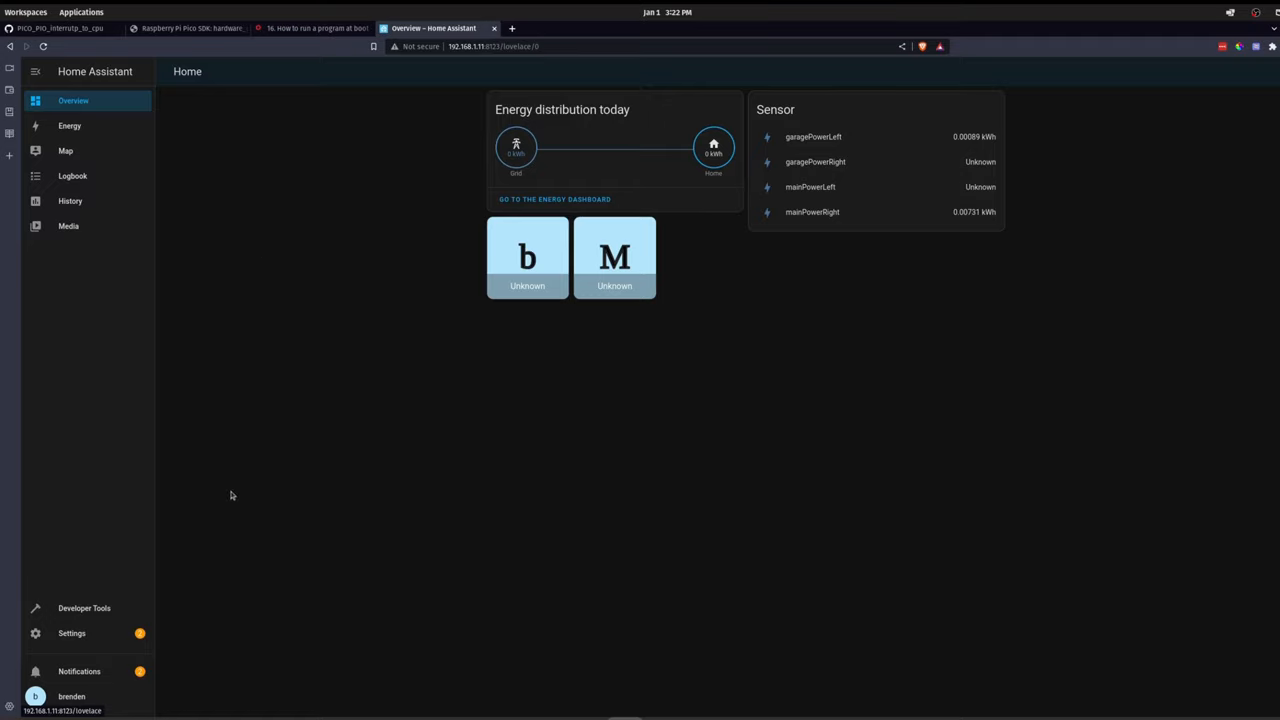